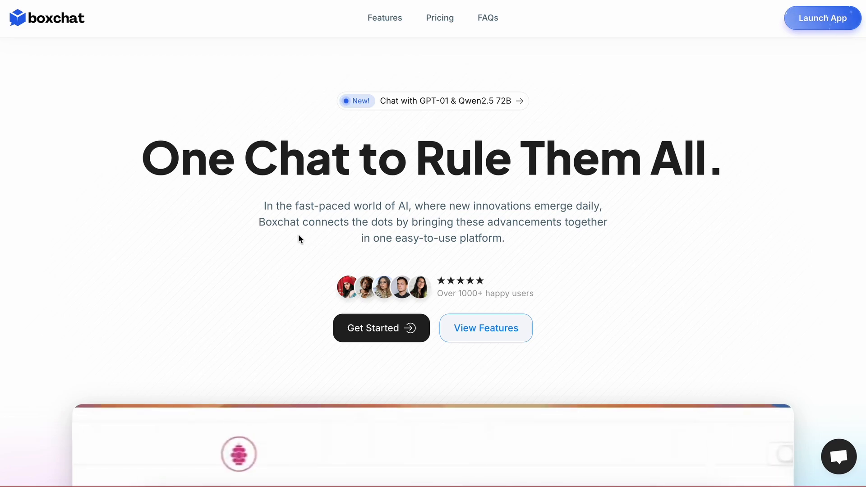
Scroll past the hero and three-model chat demo to the five-models-for-one-price comparison
{"action": "scroll", "scroll_direction": "down", "scroll_amount": 3}
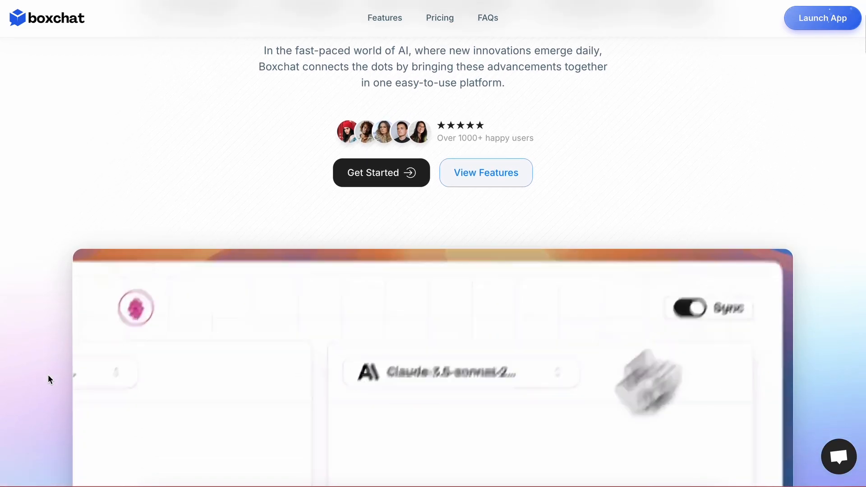
{"action": "scroll", "scroll_direction": "down", "scroll_amount": 3}
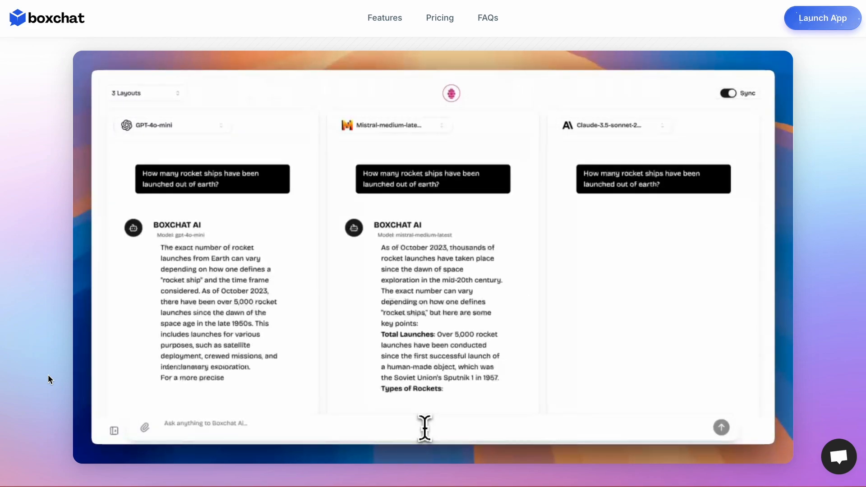
{"action": "scroll", "scroll_direction": "down", "scroll_amount": 3}
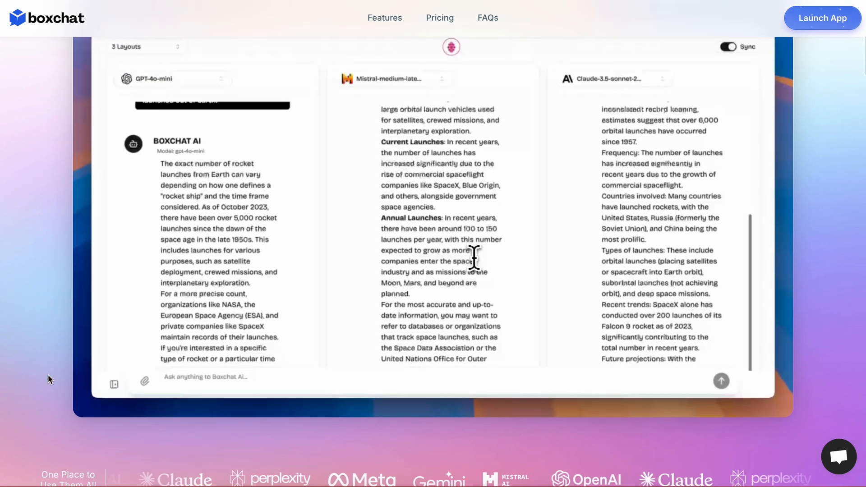
{"action": "scroll", "scroll_direction": "down", "scroll_amount": 3}
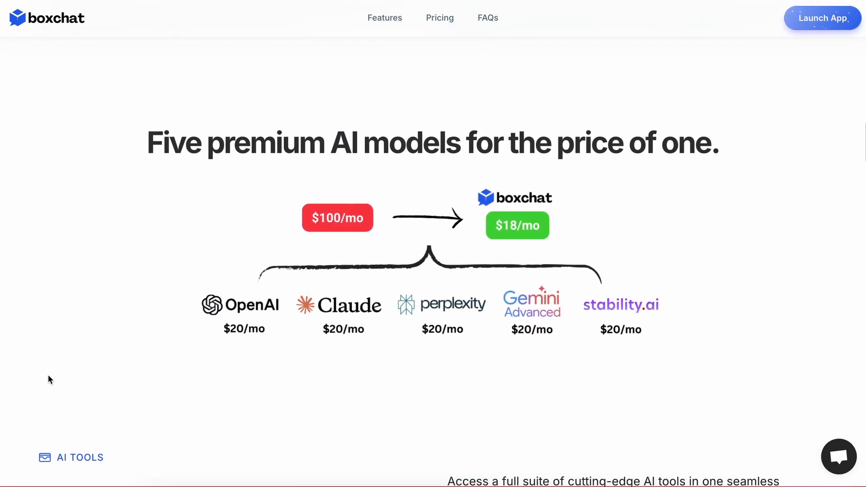
{"action": "scroll", "scroll_direction": "down", "scroll_amount": 3}
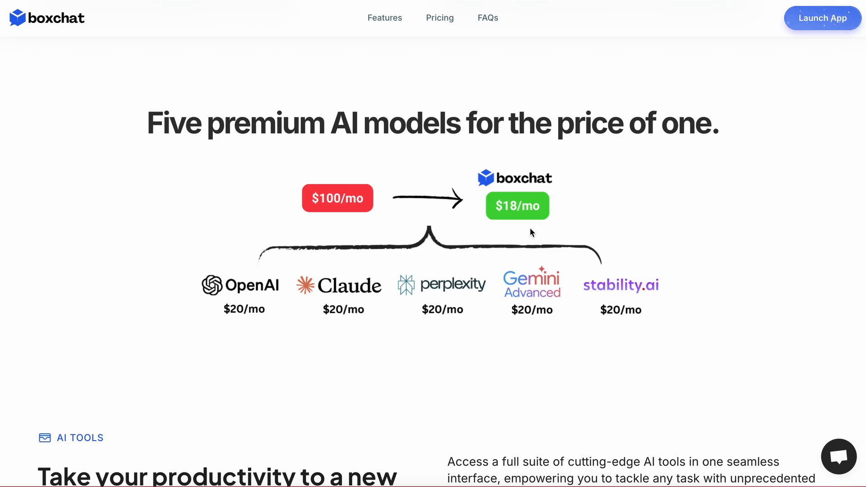
{"action": "mouse_move", "coordinate": [571, 222]}
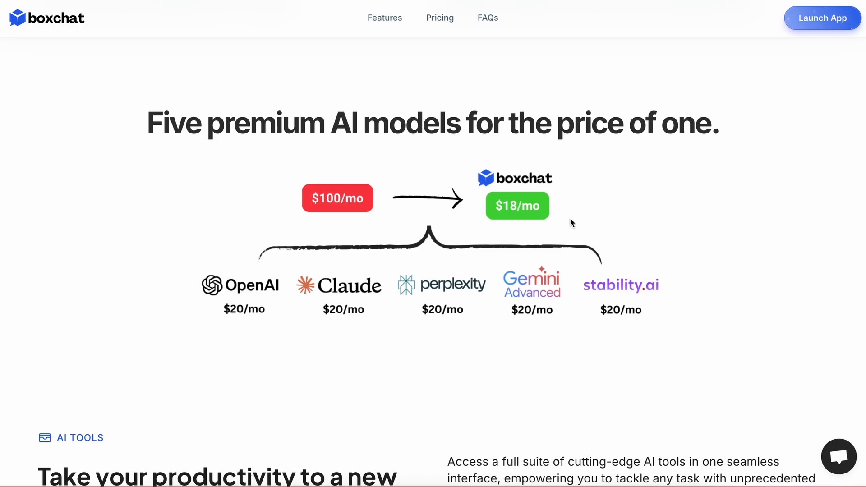
{"action": "mouse_move", "coordinate": [385, 250]}
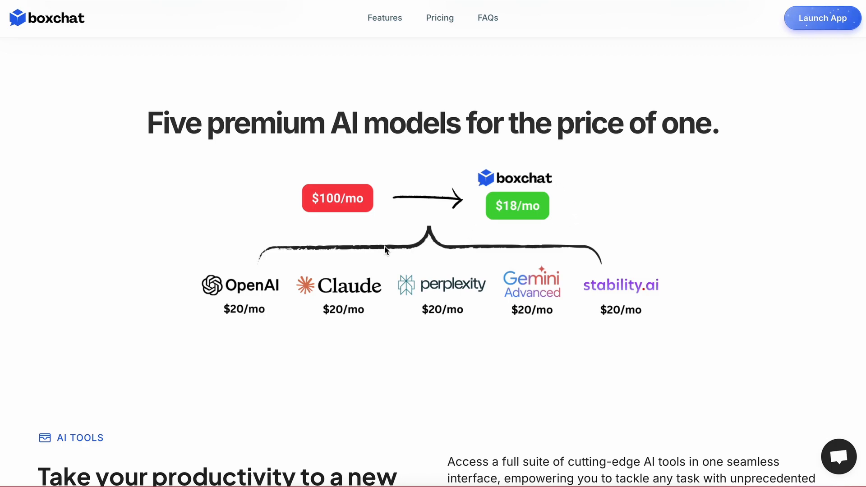
{"action": "mouse_move", "coordinate": [669, 287]}
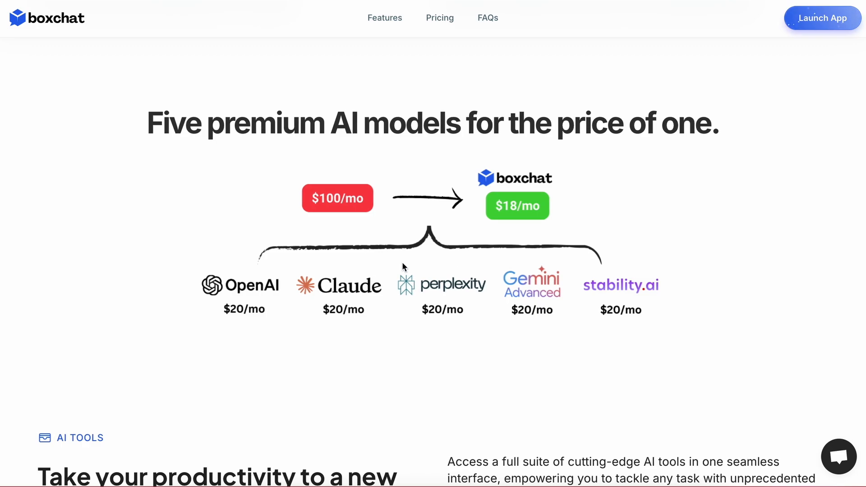
{"action": "mouse_move", "coordinate": [426, 310]}
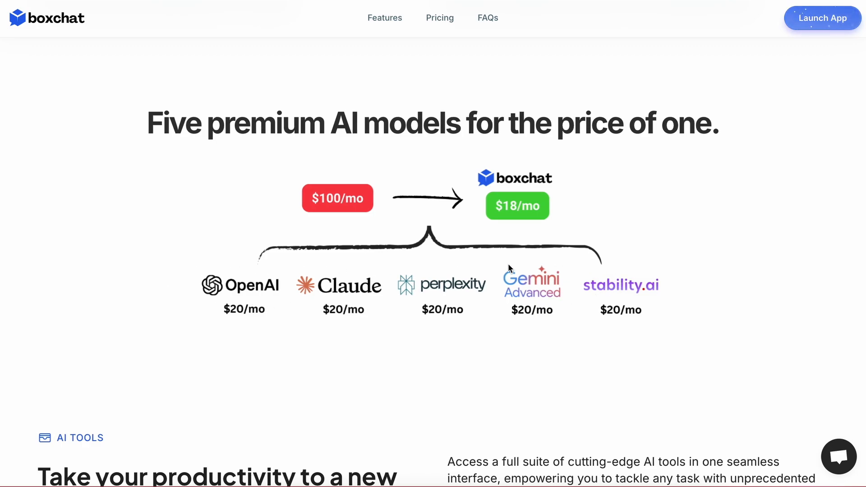
{"action": "mouse_move", "coordinate": [458, 321]}
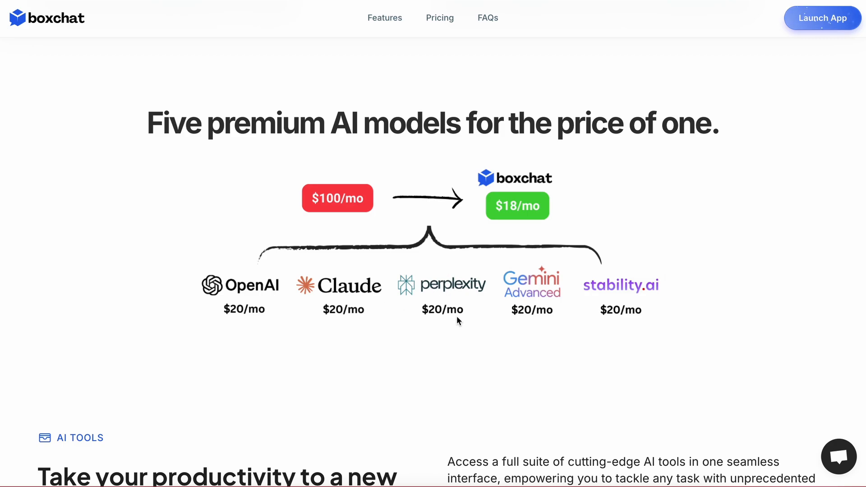
{"action": "mouse_move", "coordinate": [591, 338]}
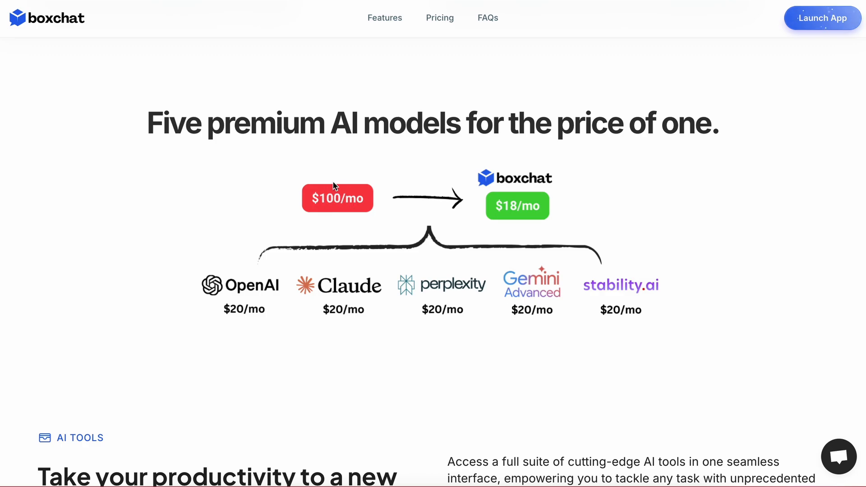
{"action": "mouse_move", "coordinate": [323, 212]}
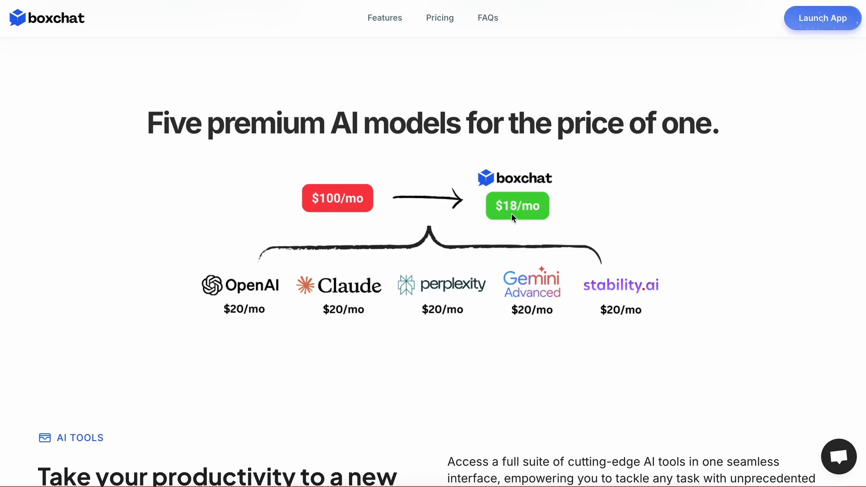
{"action": "mouse_move", "coordinate": [551, 206]}
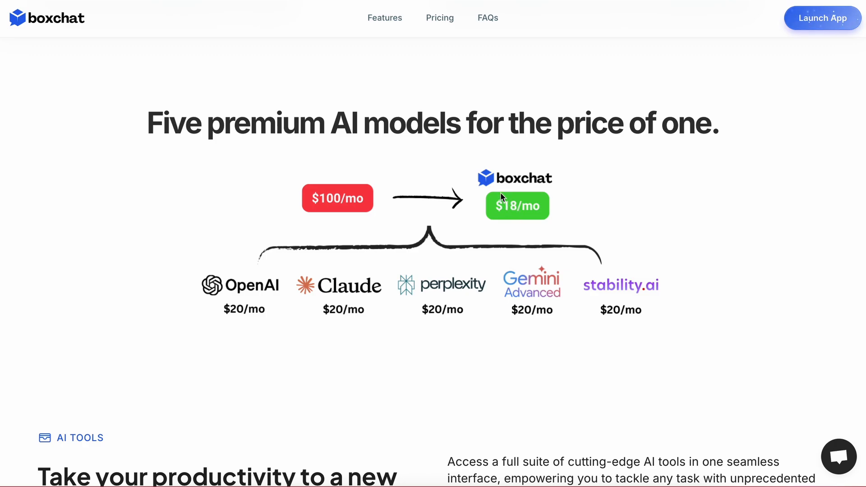
{"action": "mouse_move", "coordinate": [495, 293]}
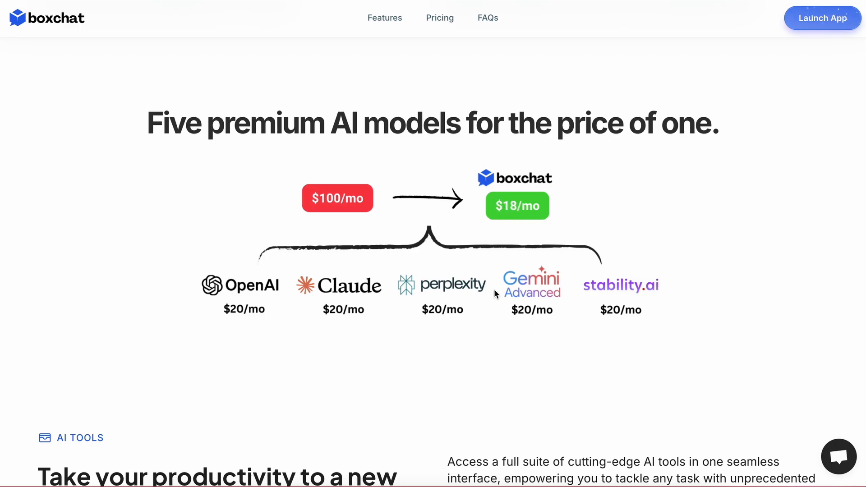
Scroll down to the AI Playground, Image Generation and Advanced AI Models cards
{"action": "scroll", "scroll_direction": "down", "scroll_amount": 3}
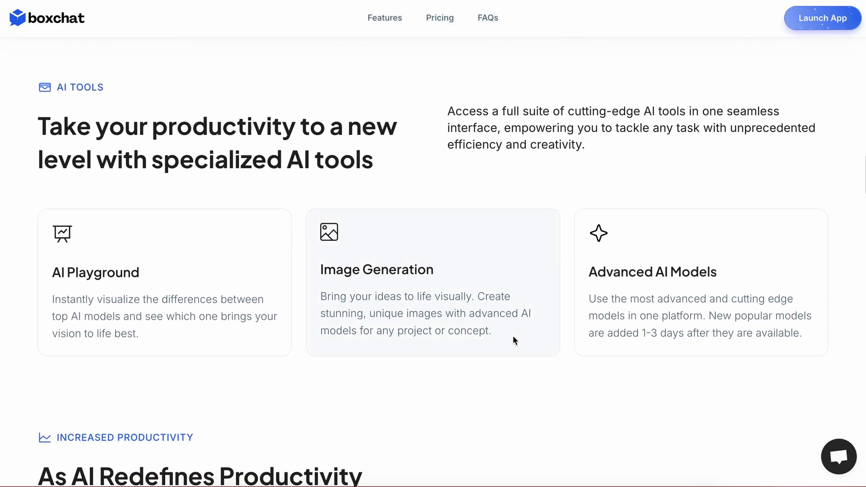
{"action": "mouse_move", "coordinate": [418, 412]}
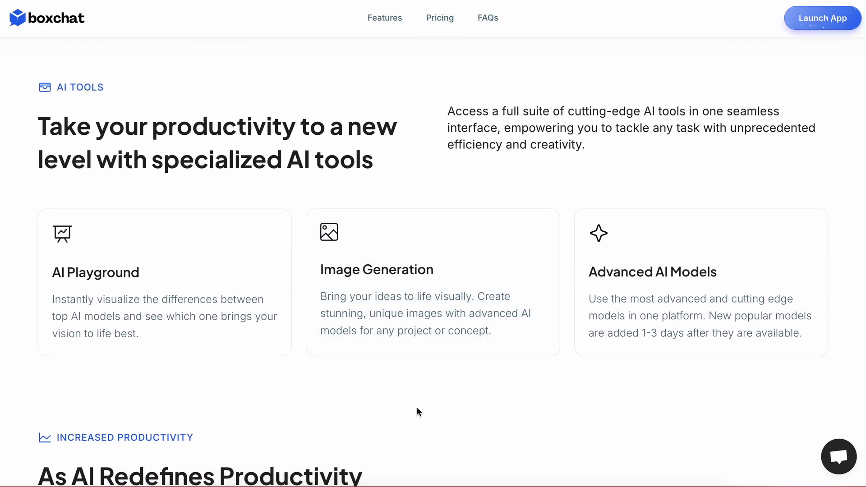
{"action": "mouse_move", "coordinate": [229, 322]}
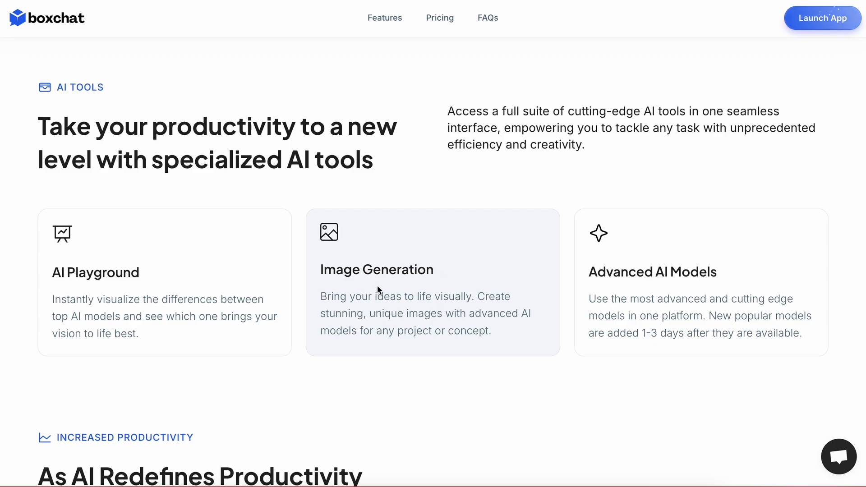
{"action": "mouse_move", "coordinate": [386, 288]}
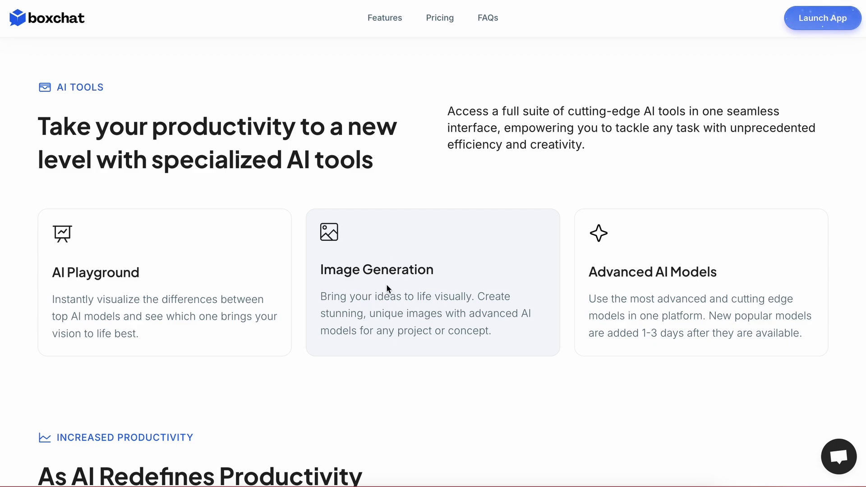
{"action": "mouse_move", "coordinate": [230, 304]}
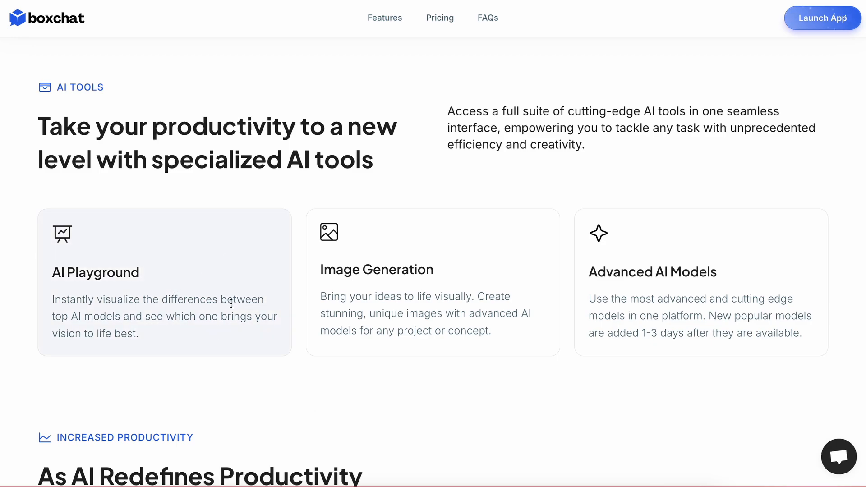
{"action": "mouse_move", "coordinate": [200, 253]}
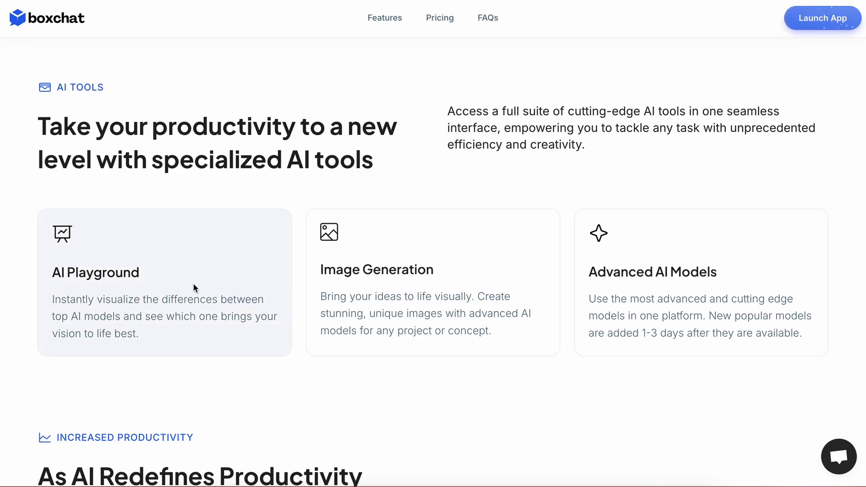
{"action": "mouse_move", "coordinate": [214, 285]}
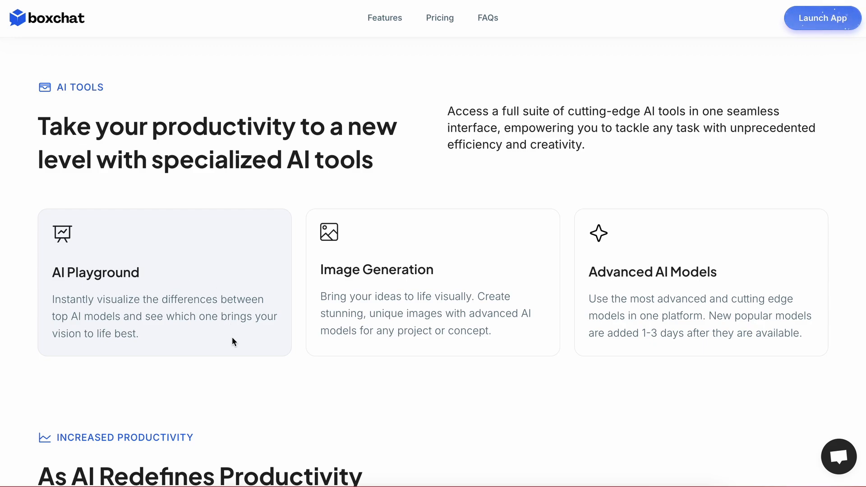
{"action": "mouse_move", "coordinate": [241, 339]}
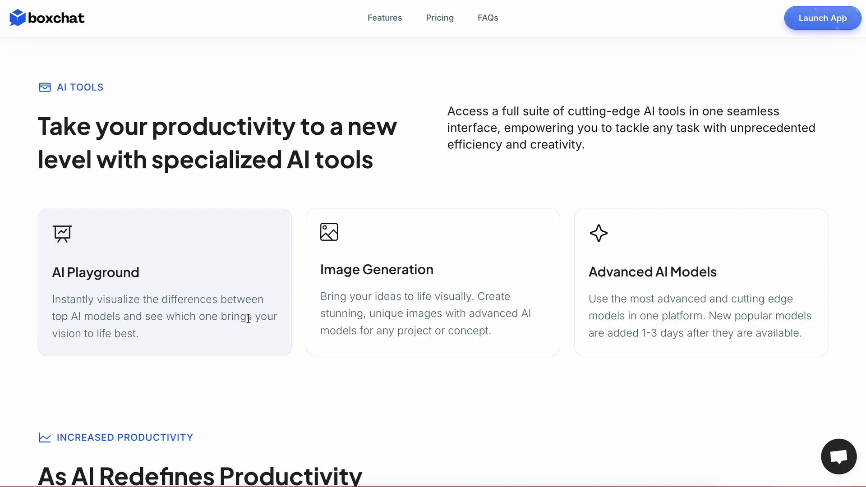
{"action": "mouse_move", "coordinate": [242, 339]}
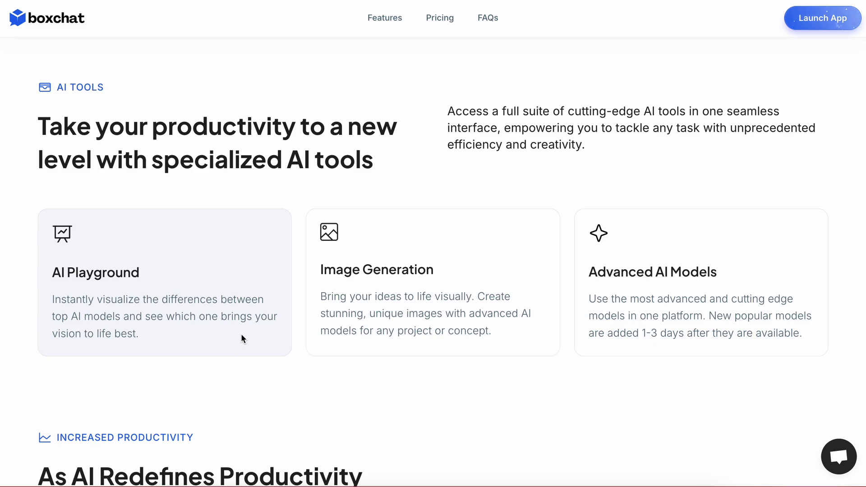
{"action": "scroll", "scroll_direction": "down", "scroll_amount": 3}
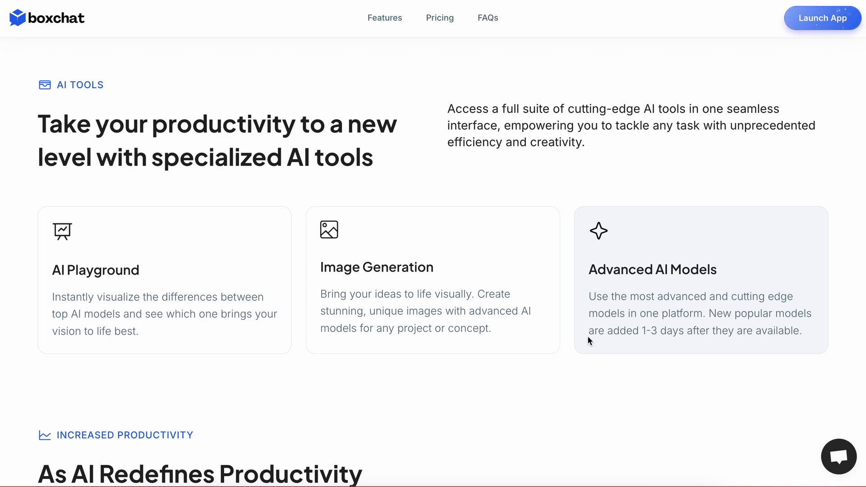
{"action": "mouse_move", "coordinate": [563, 436]}
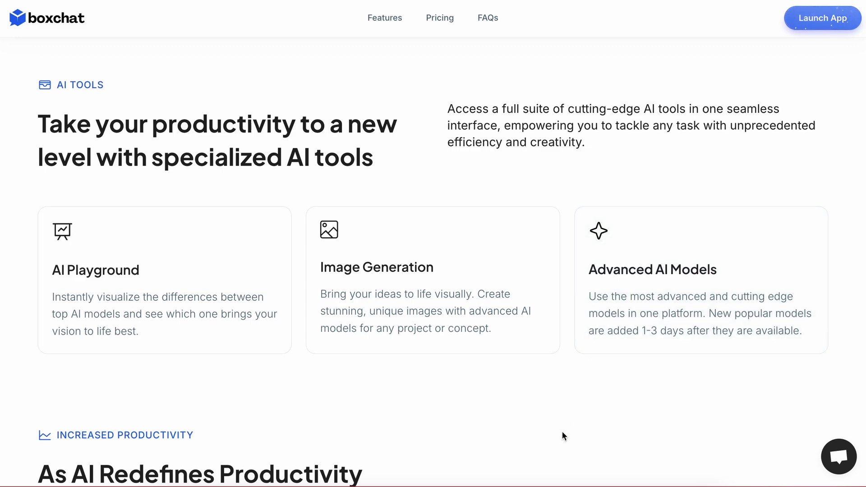
Scroll past 'Increased Productivity' and the testimonials to the Pricing heading
{"action": "scroll", "scroll_direction": "down", "scroll_amount": 3}
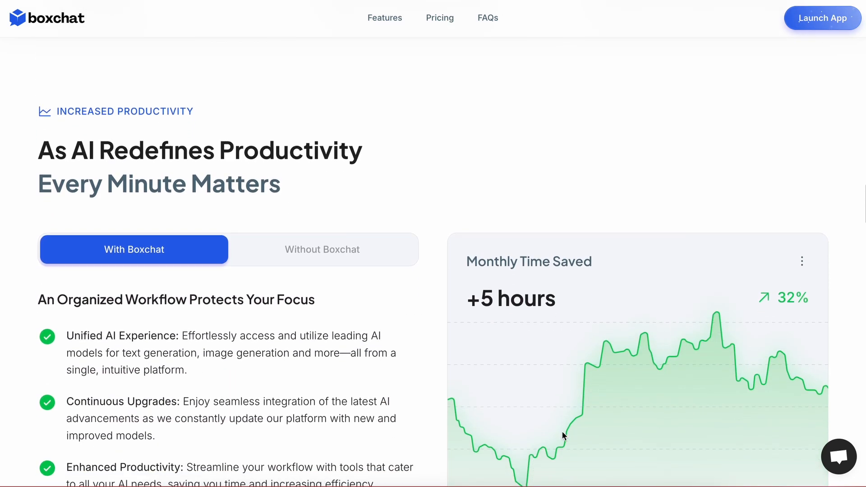
{"action": "scroll", "scroll_direction": "down", "scroll_amount": 3}
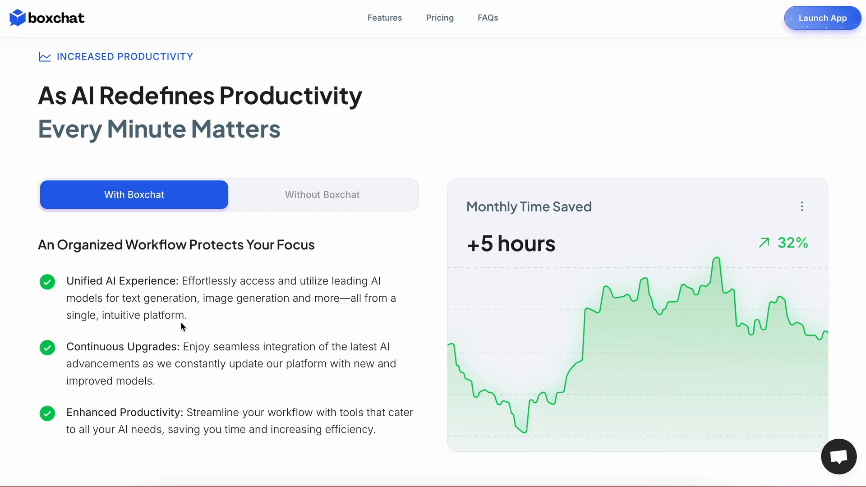
{"action": "mouse_move", "coordinate": [182, 351]}
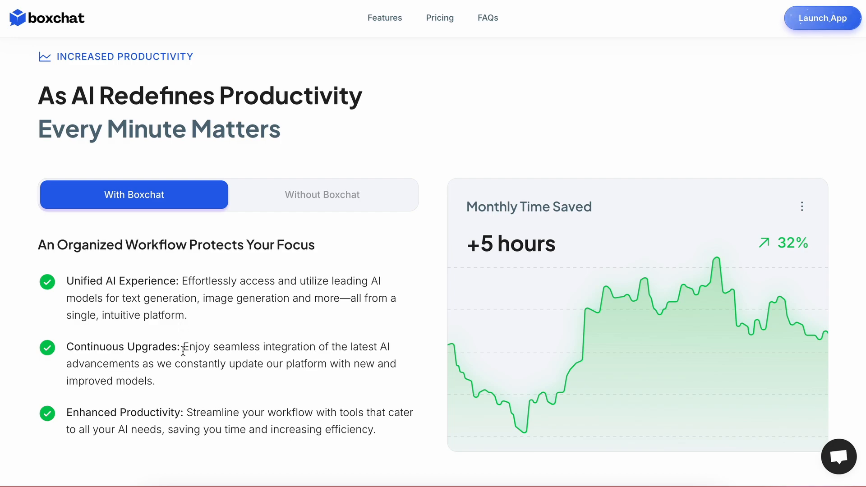
{"action": "left_click_drag", "start_coordinate": [183, 346], "coordinate": [156, 381]}
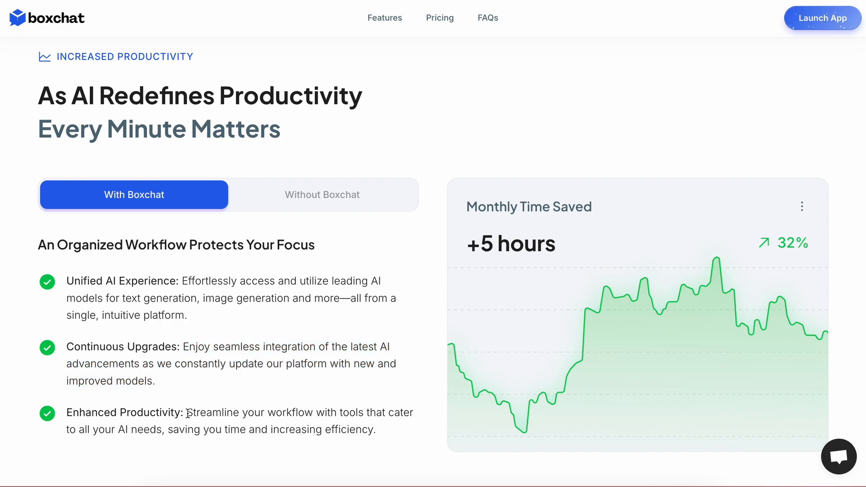
{"action": "scroll", "scroll_direction": "down", "scroll_amount": 3}
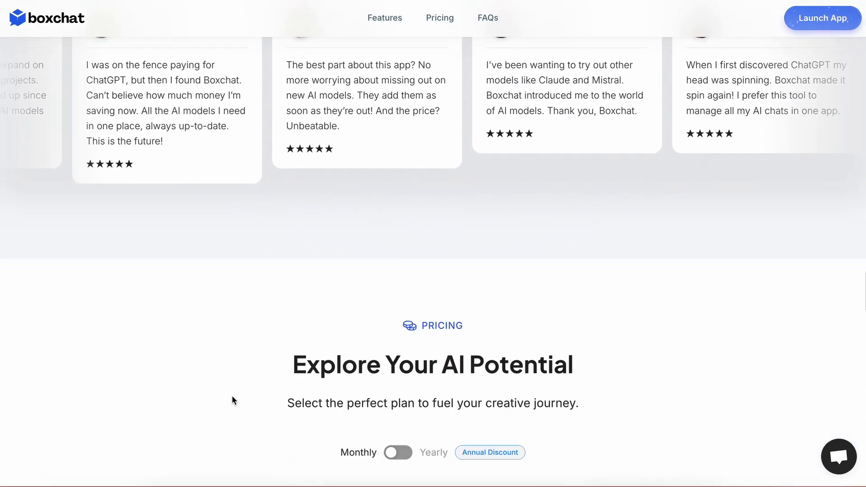
Review the Starter $18, Pro $26 and Expert $38 monthly plan cards
{"action": "scroll", "scroll_direction": "down", "scroll_amount": 3}
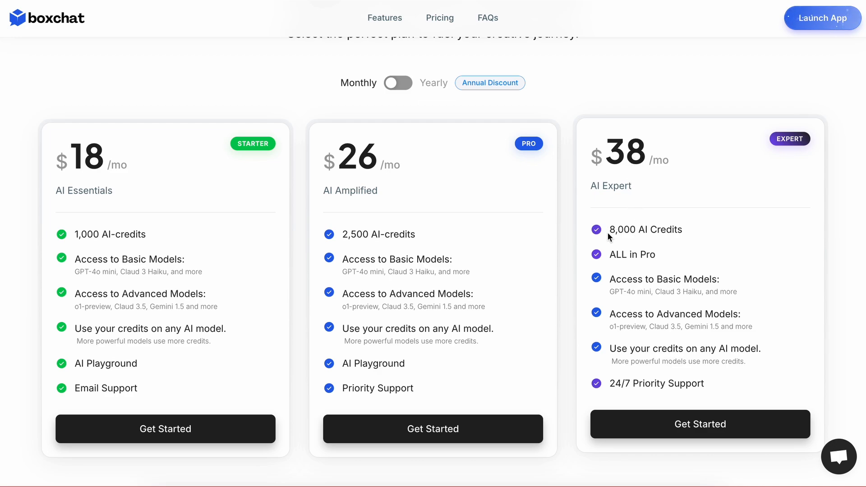
{"action": "left_click_drag", "start_coordinate": [607, 229], "coordinate": [693, 229]}
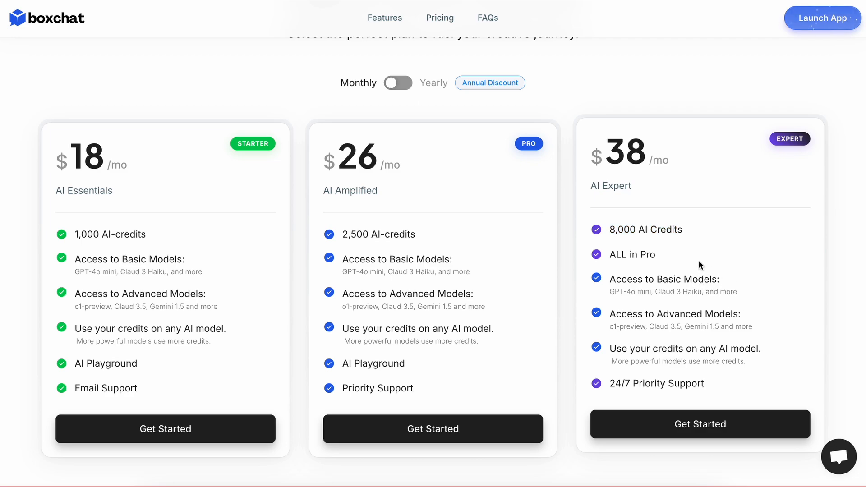
{"action": "mouse_move", "coordinate": [717, 275]}
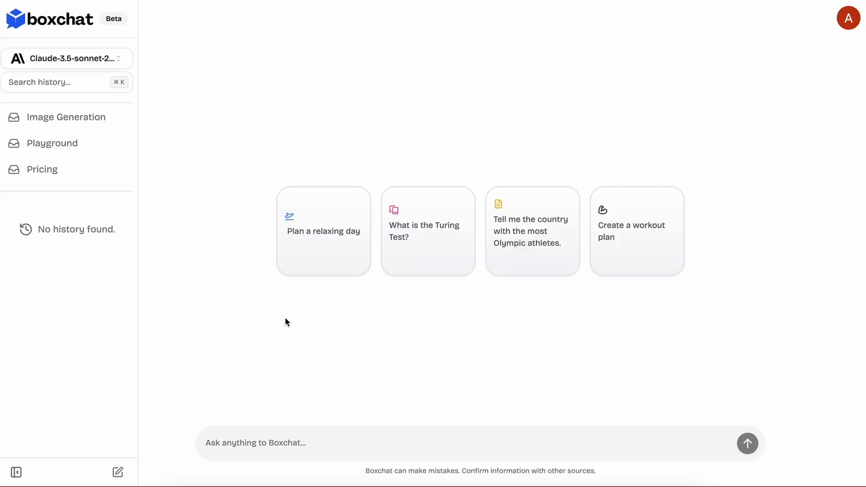
{"action": "mouse_move", "coordinate": [703, 294]}
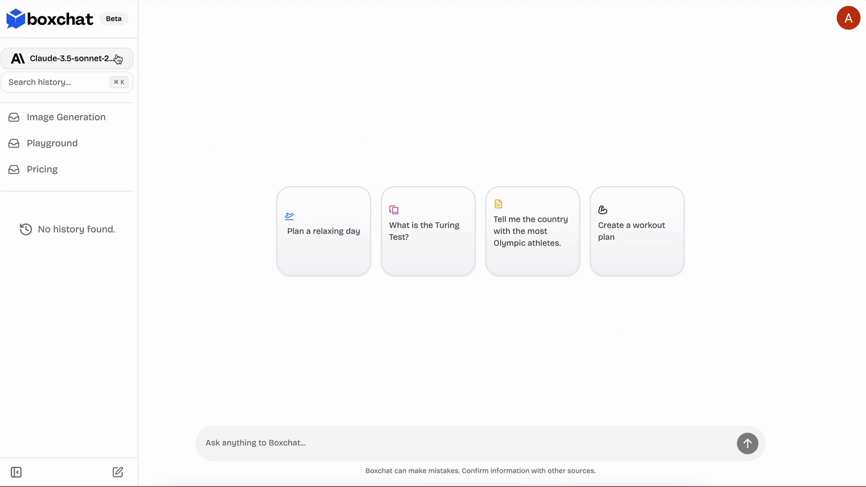
{"action": "mouse_move", "coordinate": [214, 247]}
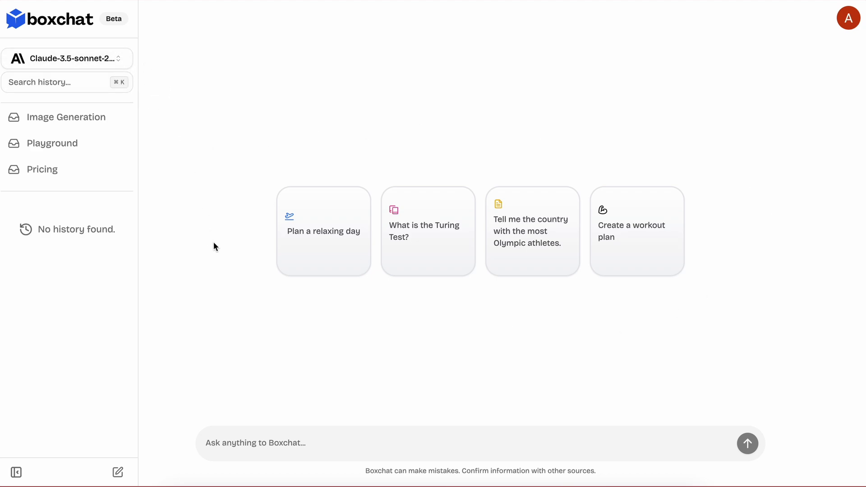
{"action": "left_click", "coordinate": [66, 59]}
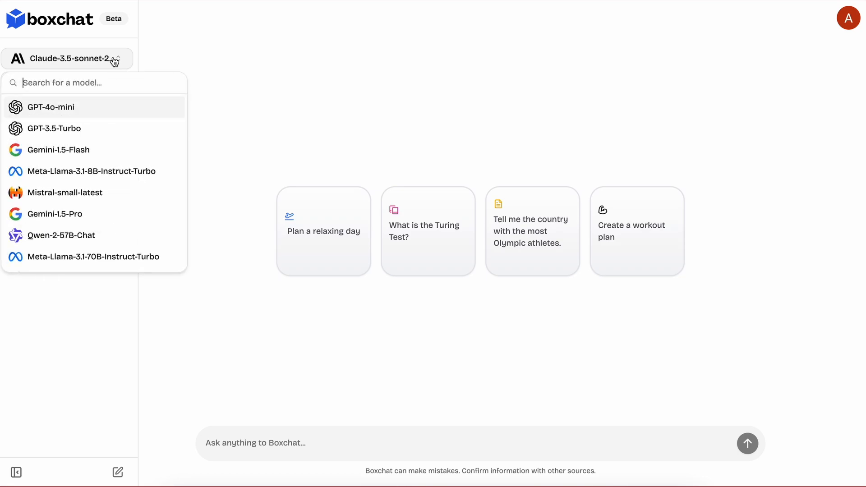
{"action": "mouse_move", "coordinate": [91, 170]}
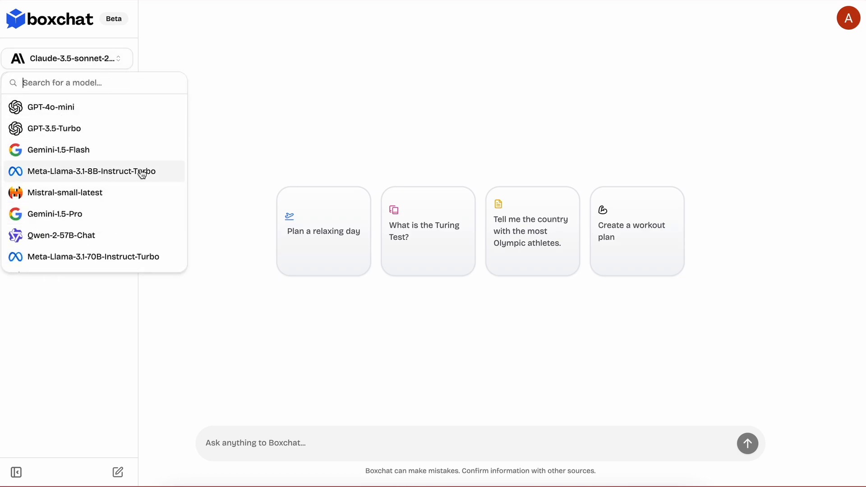
{"action": "mouse_move", "coordinate": [105, 112]}
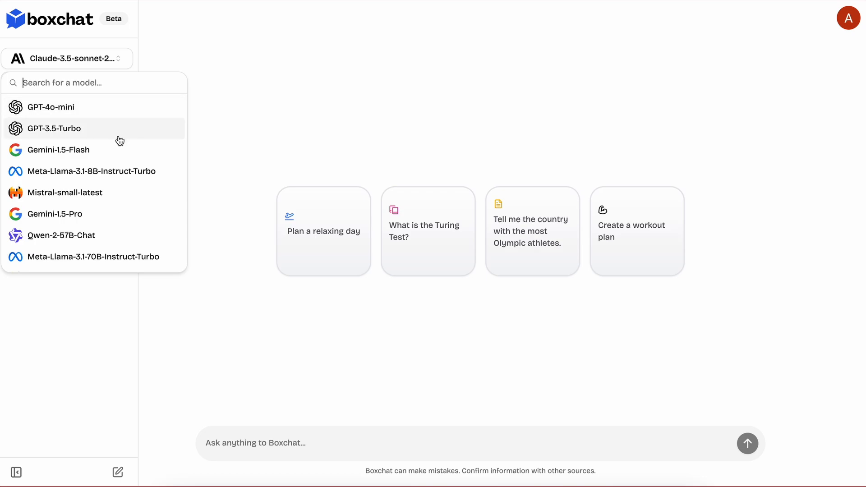
{"action": "scroll", "scroll_direction": "down", "scroll_amount": 3}
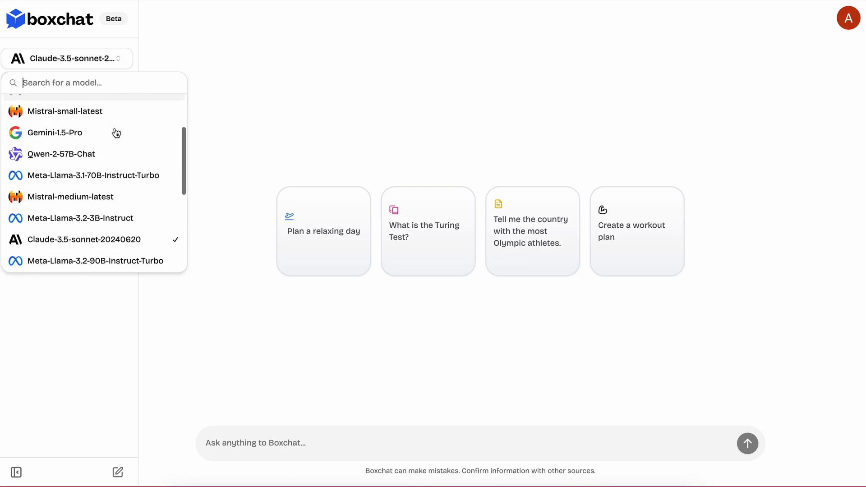
{"action": "scroll", "scroll_direction": "down", "scroll_amount": 3}
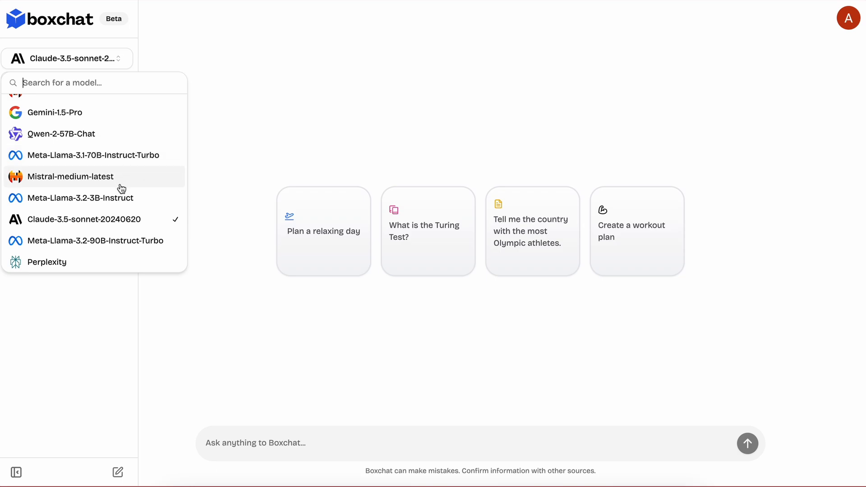
{"action": "scroll", "scroll_direction": "down", "scroll_amount": 3}
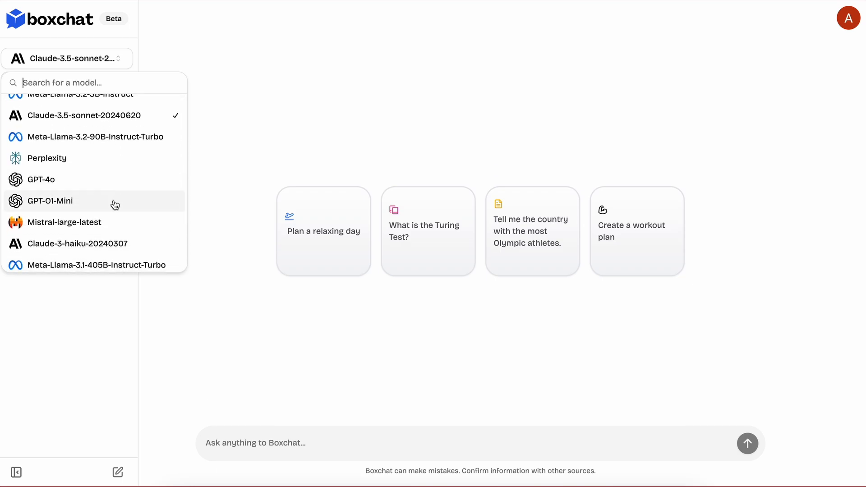
{"action": "scroll", "scroll_direction": "down", "scroll_amount": 3}
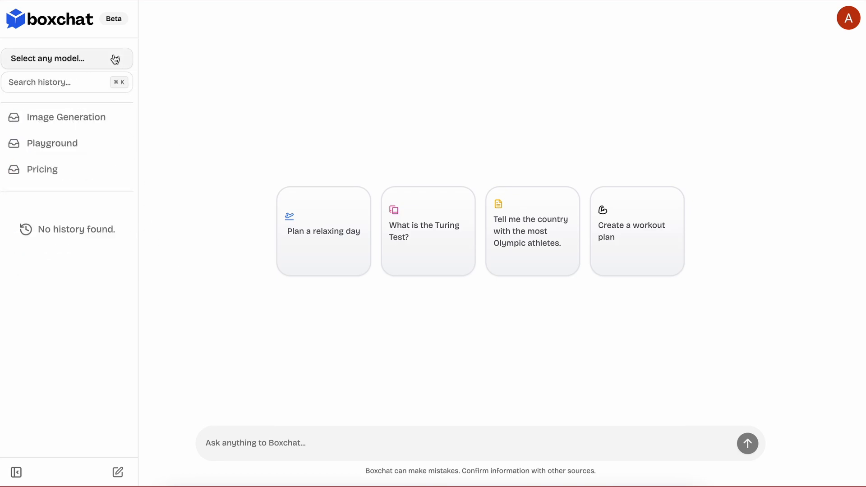
{"action": "left_click", "coordinate": [66, 59]}
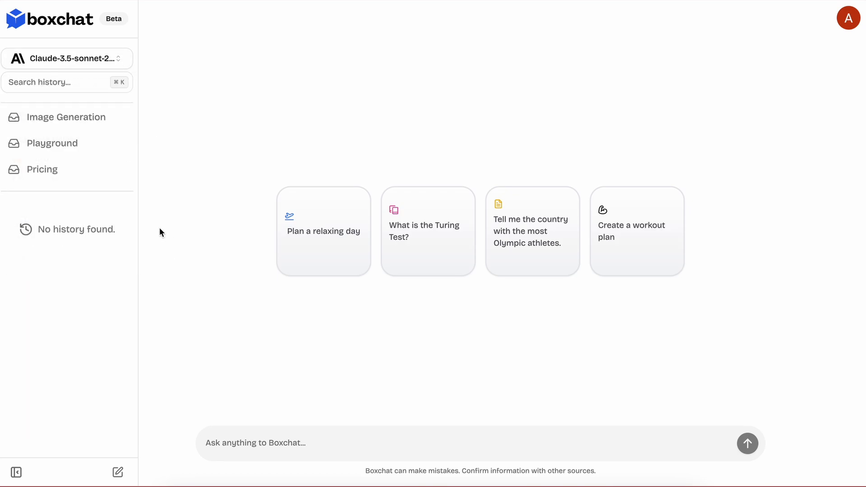
{"action": "mouse_move", "coordinate": [280, 374]}
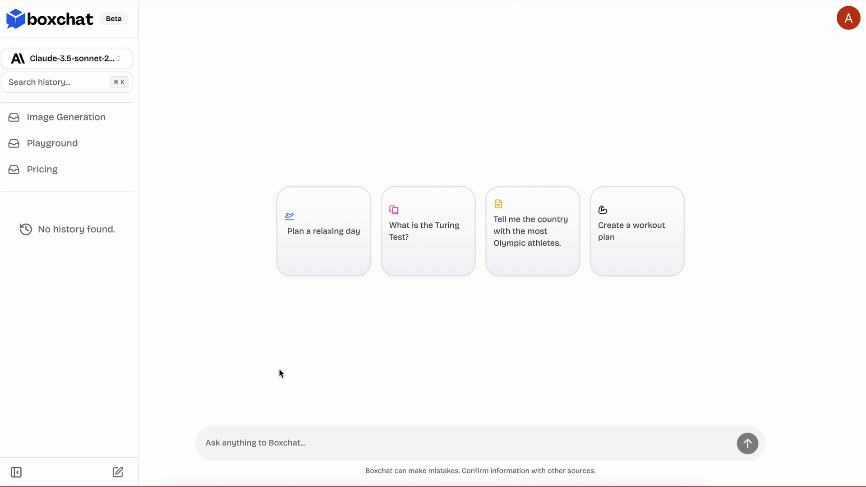
{"action": "mouse_move", "coordinate": [438, 249]}
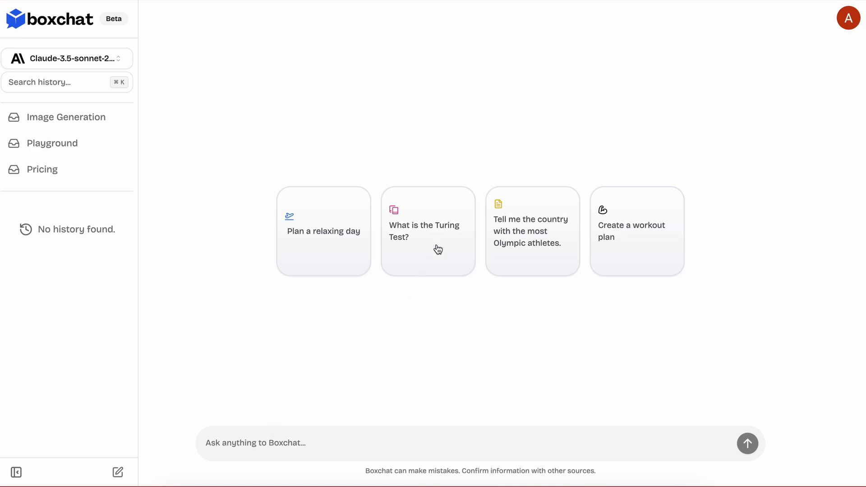
Send 'Hi' to the Boxchat assistant and receive its greeting reply
{"action": "type", "text": "Hi"}
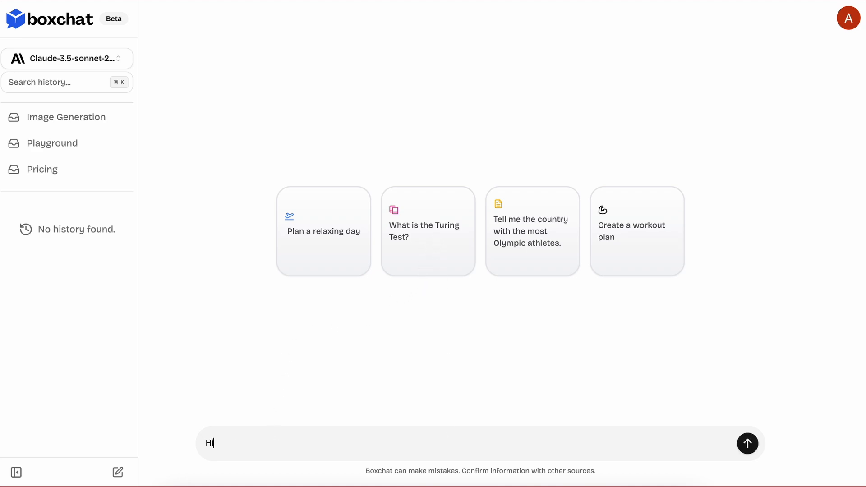
{"action": "left_click", "coordinate": [746, 443]}
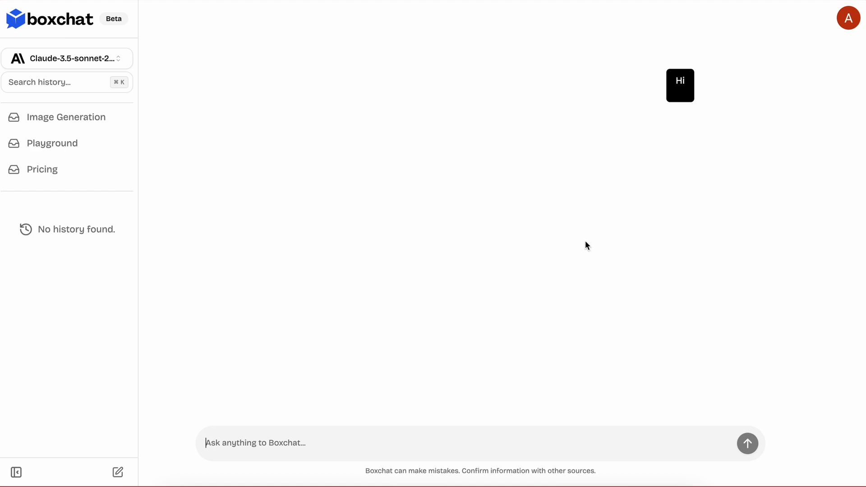
{"action": "left_click", "coordinate": [747, 443]}
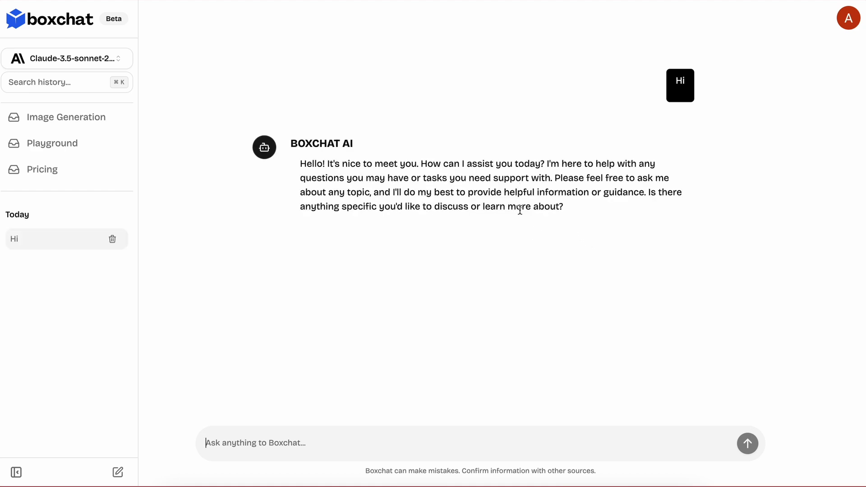
{"action": "mouse_move", "coordinate": [472, 204]}
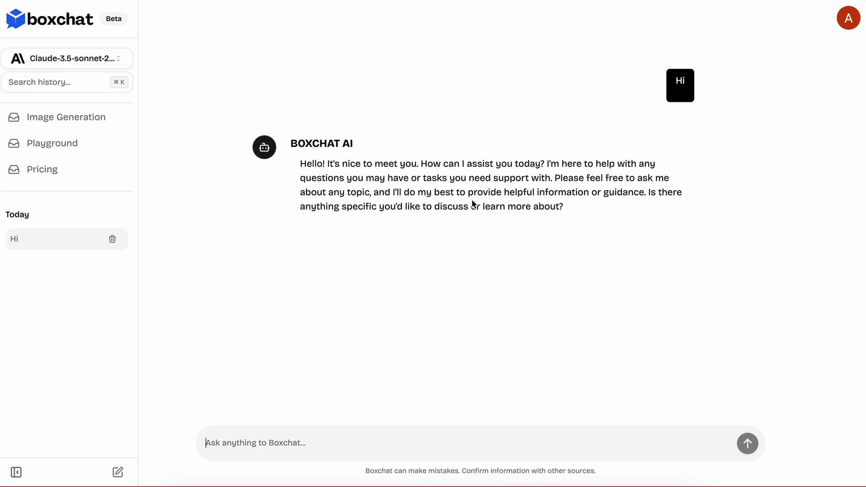
{"action": "mouse_move", "coordinate": [367, 233]}
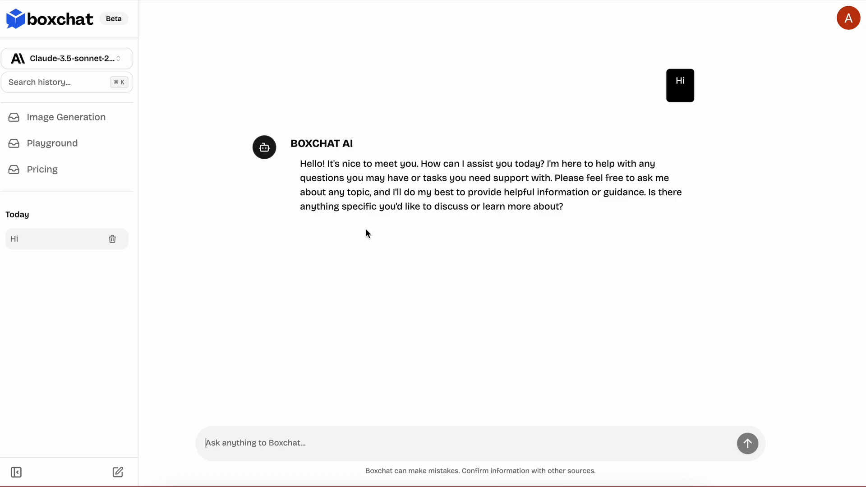
{"action": "mouse_move", "coordinate": [134, 119]}
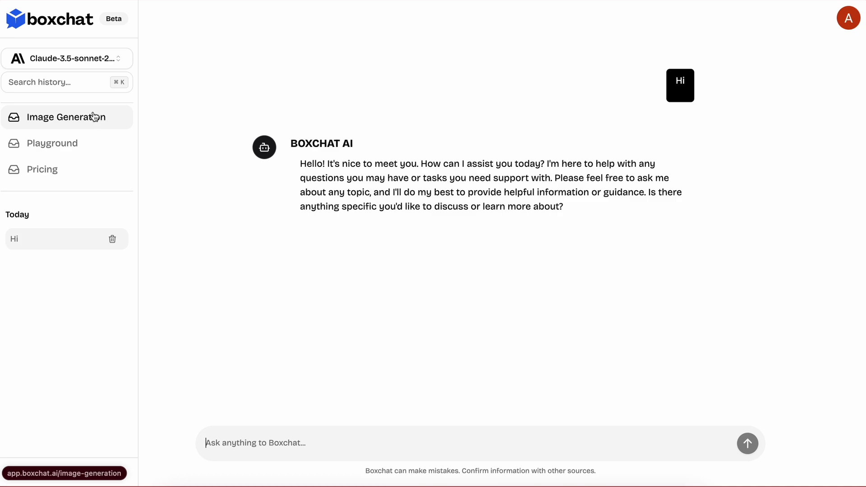
{"action": "left_click", "coordinate": [57, 116]}
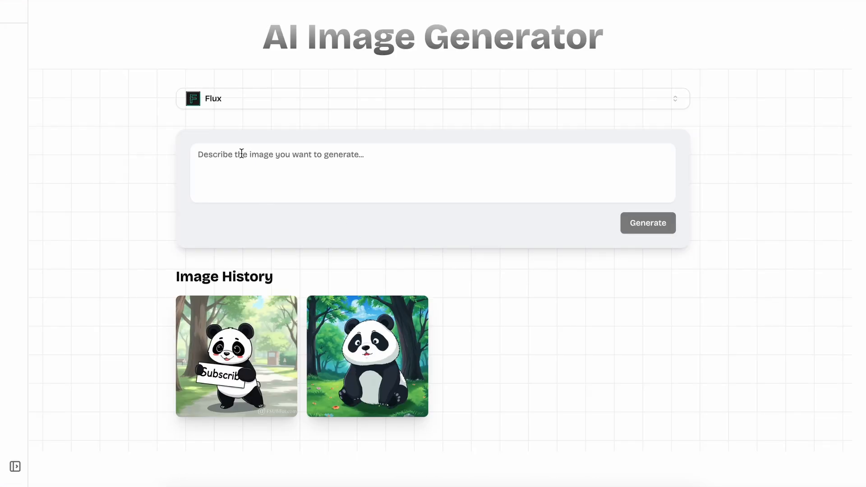
{"action": "mouse_move", "coordinate": [246, 126]}
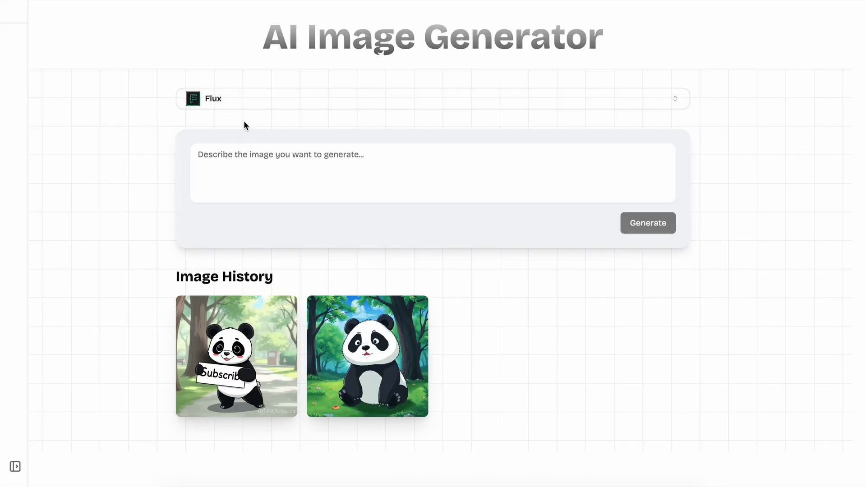
Generate a Flux image from the prompt 'A panda holding a sign saying "Subscribe"'
{"action": "left_click", "coordinate": [433, 98]}
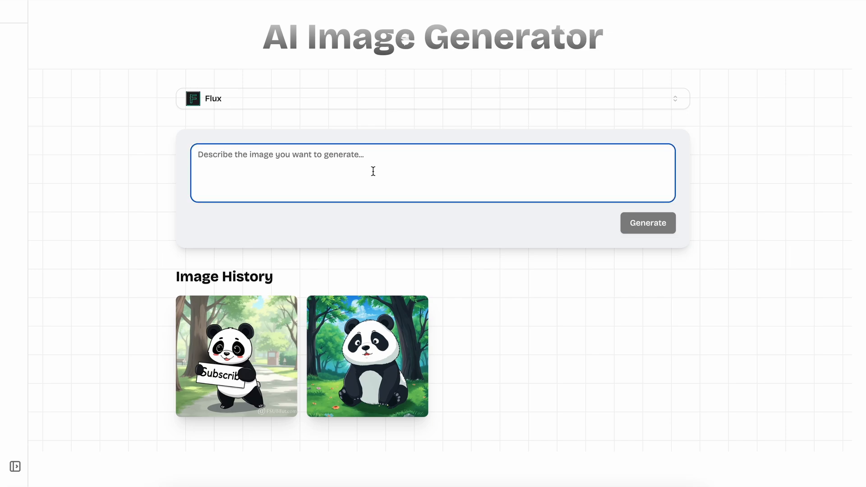
{"action": "type", "text": "A panda holding a sign"}
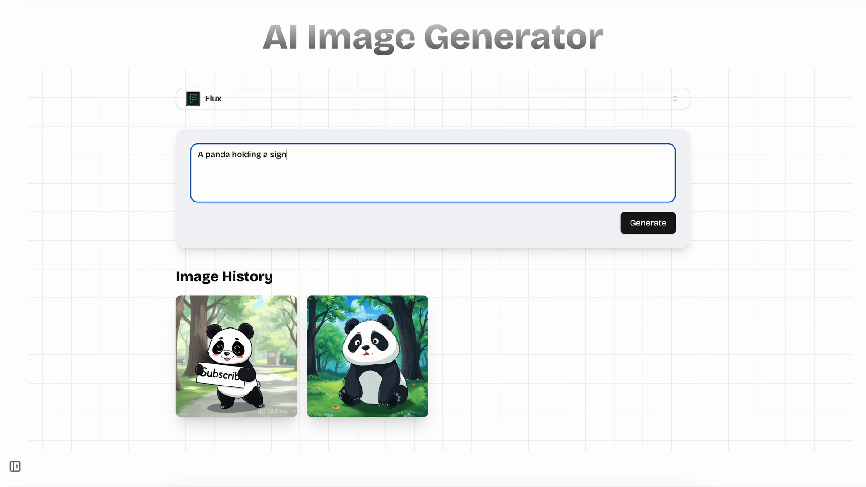
{"action": "type", "text": "saying \"Subs"}
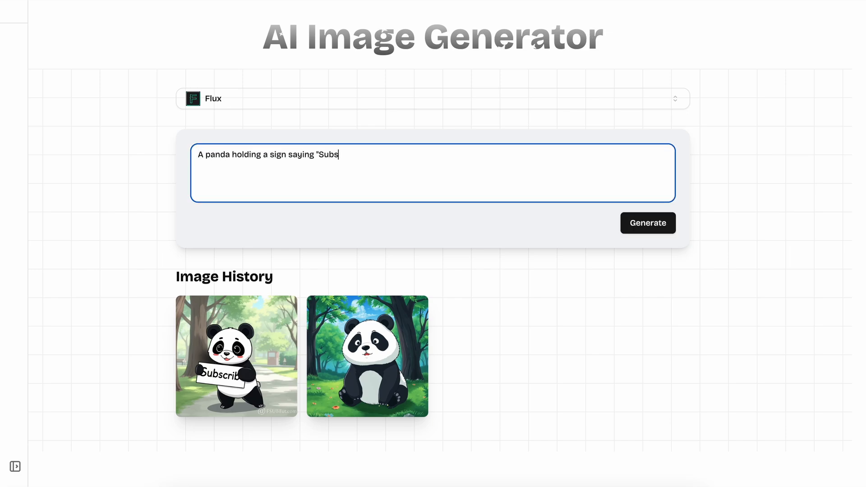
{"action": "type", "text": "cribe\""}
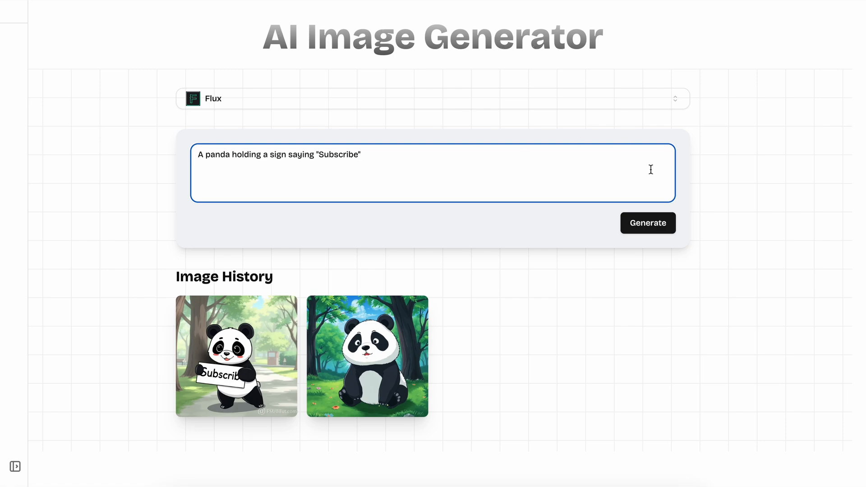
{"action": "left_click", "coordinate": [647, 222]}
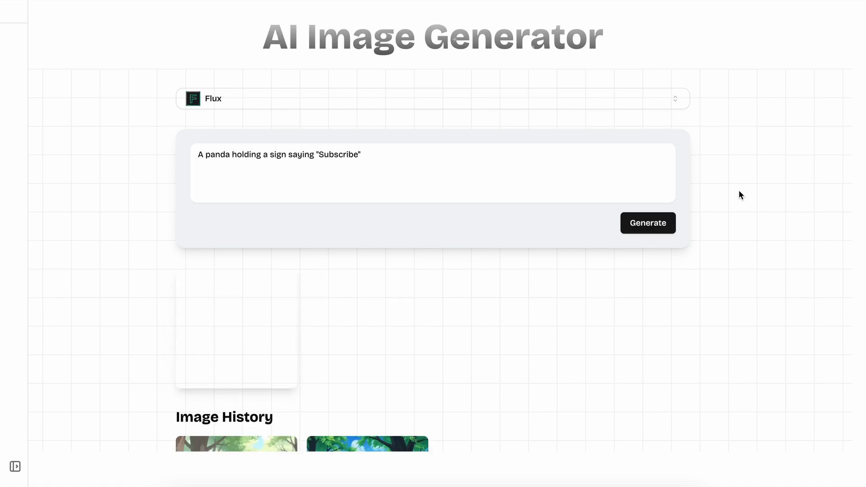
{"action": "left_click", "coordinate": [647, 223]}
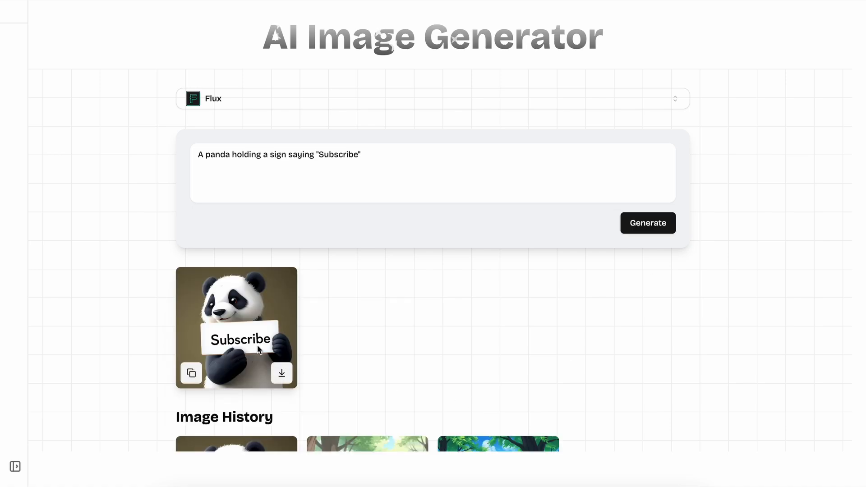
{"action": "scroll", "scroll_direction": "down", "scroll_amount": 3}
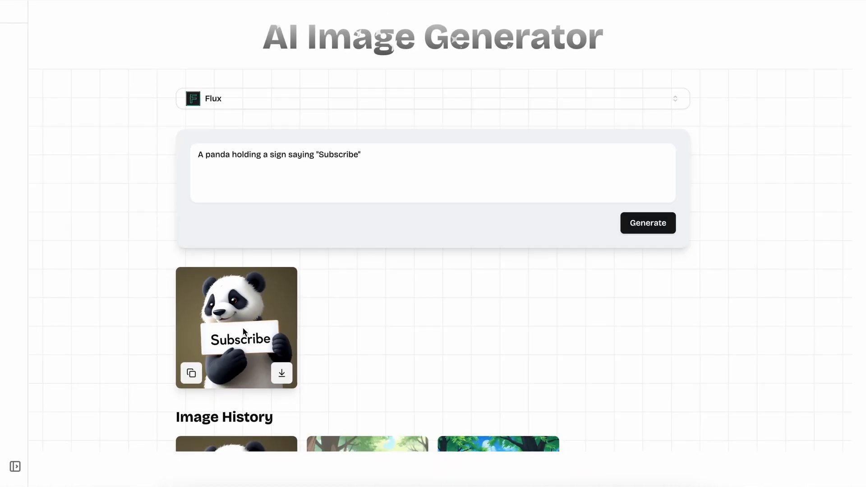
Switch to StableDiffusion, generate an image of 'A market', and show the sidebar
{"action": "left_click", "coordinate": [362, 172]}
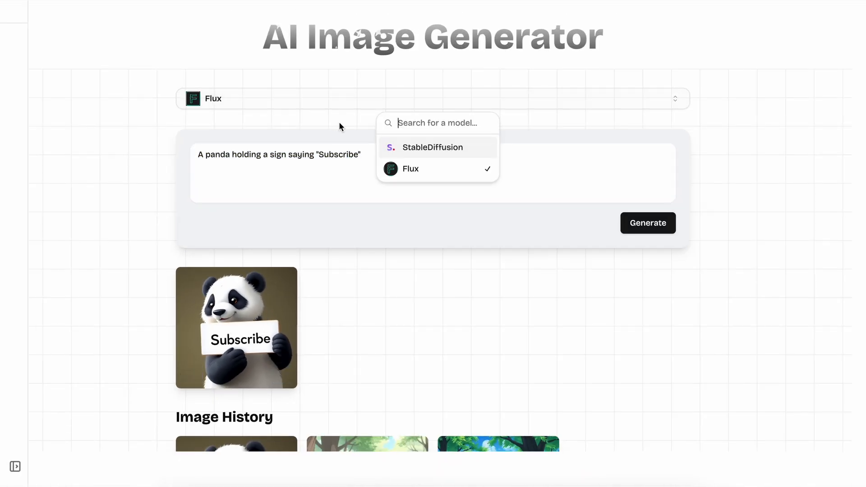
{"action": "left_click", "coordinate": [433, 148]}
{"action": "type", "text": "A market"}
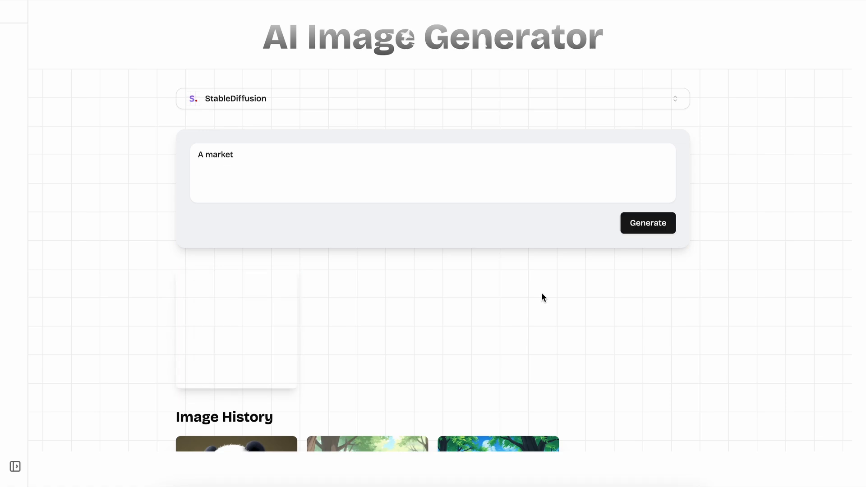
{"action": "left_click", "coordinate": [647, 222]}
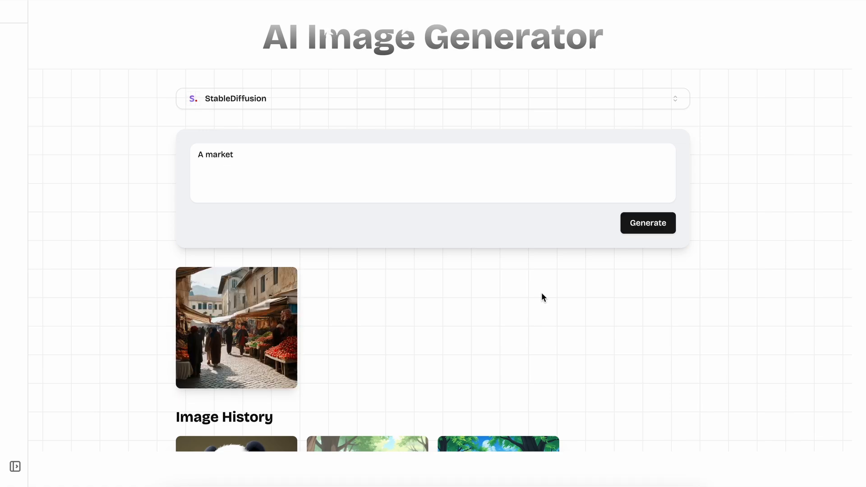
{"action": "scroll", "scroll_direction": "down", "scroll_amount": 3}
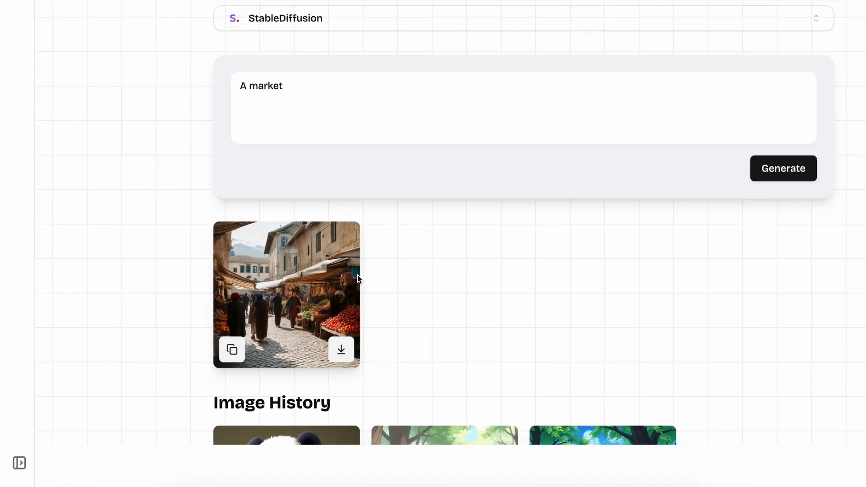
{"action": "scroll", "scroll_direction": "down", "scroll_amount": 3}
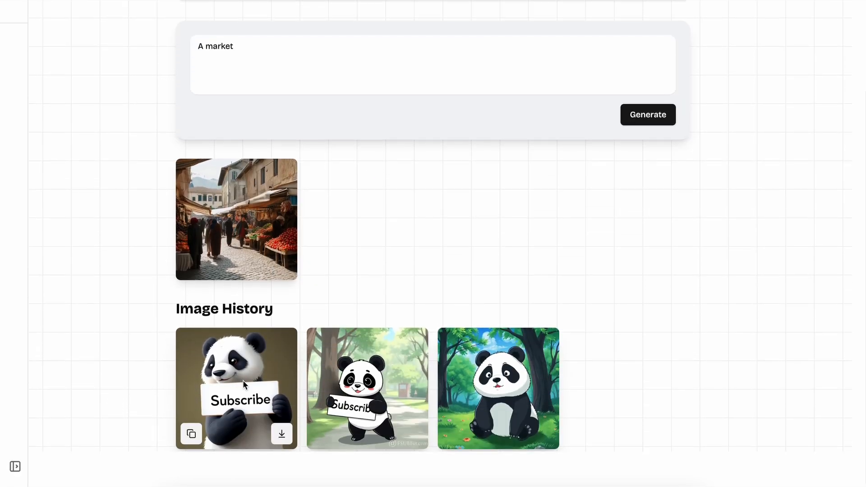
{"action": "mouse_move", "coordinate": [424, 285]}
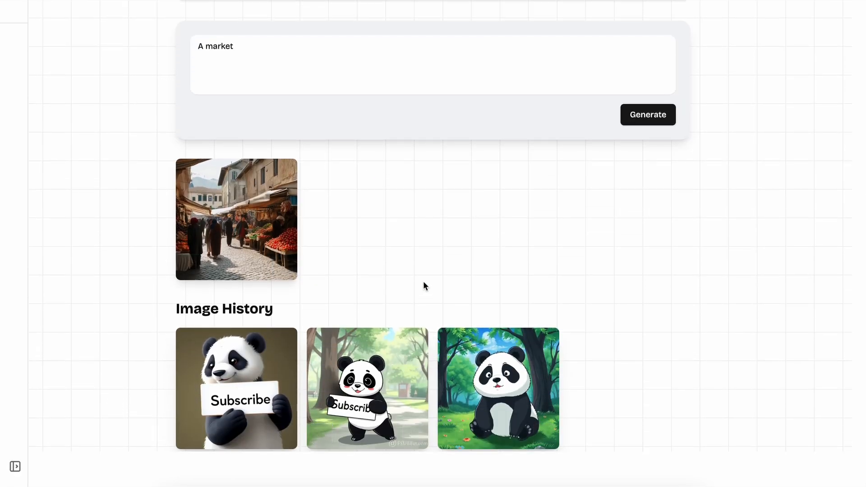
{"action": "left_click", "coordinate": [15, 466]}
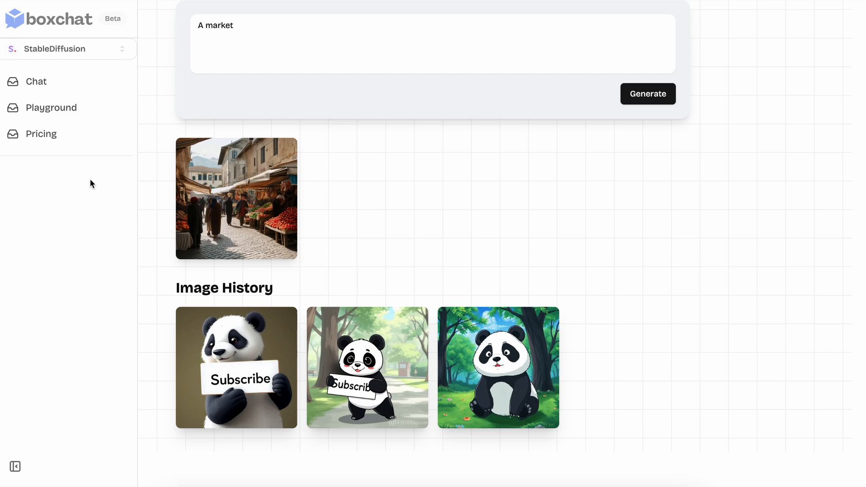
{"action": "mouse_move", "coordinate": [358, 216]}
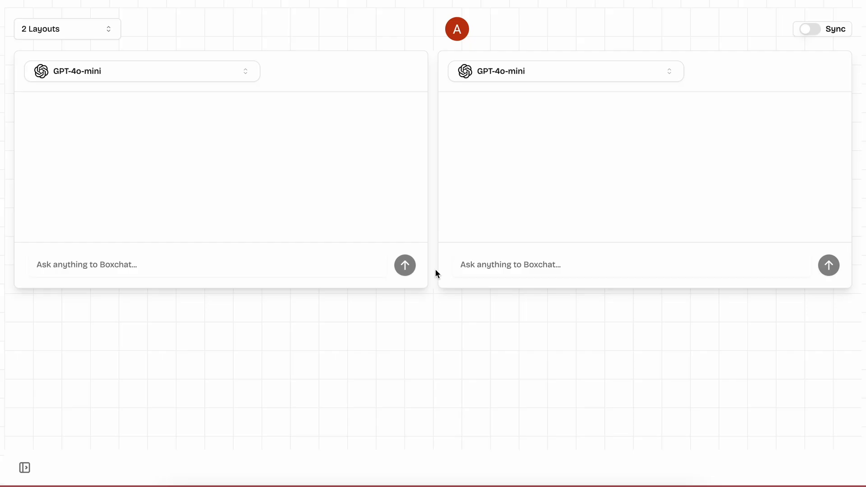
{"action": "mouse_move", "coordinate": [156, 109]}
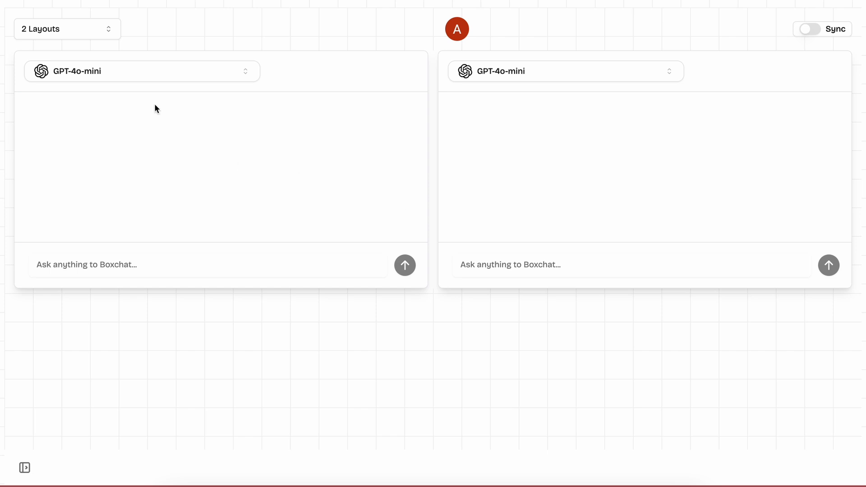
Try Claude in the right pane, then change the Playground to a six-pane layout
{"action": "left_click", "coordinate": [67, 28]}
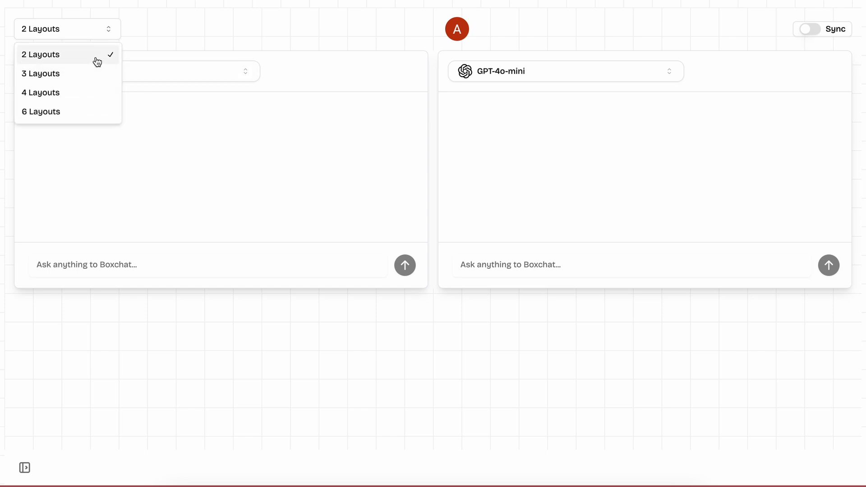
{"action": "left_click", "coordinate": [40, 54]}
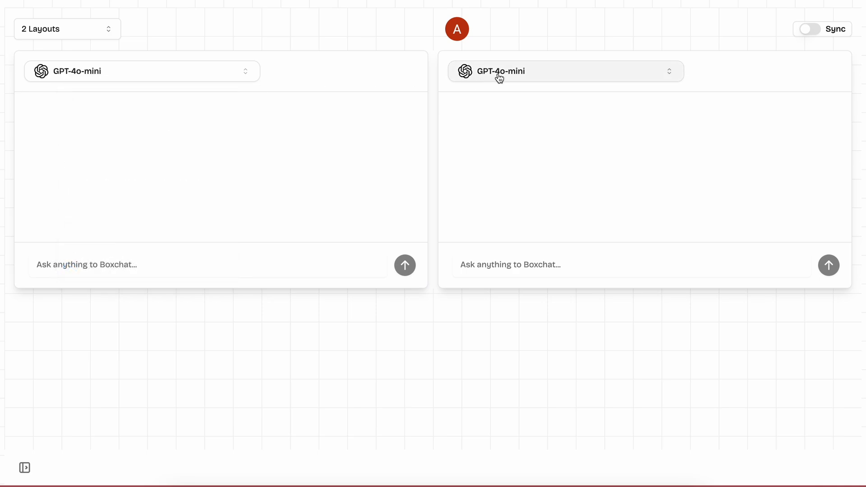
{"action": "left_click", "coordinate": [564, 71]}
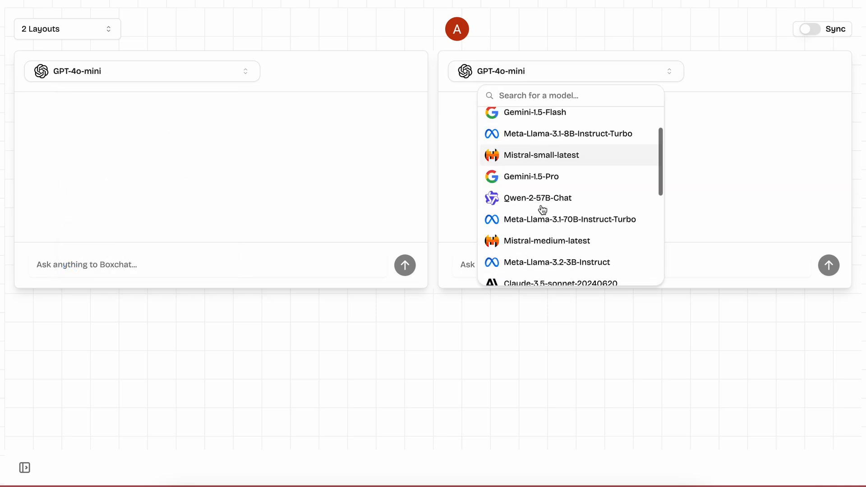
{"action": "left_click", "coordinate": [560, 281]}
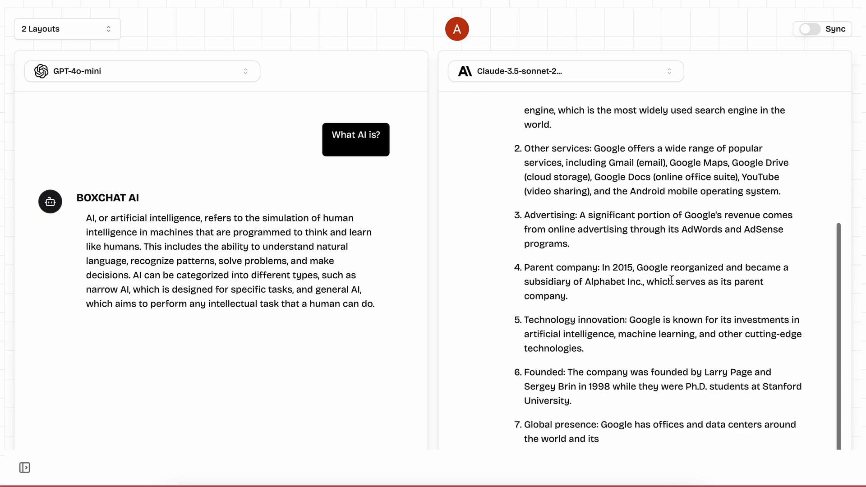
{"action": "left_click", "coordinate": [66, 29]}
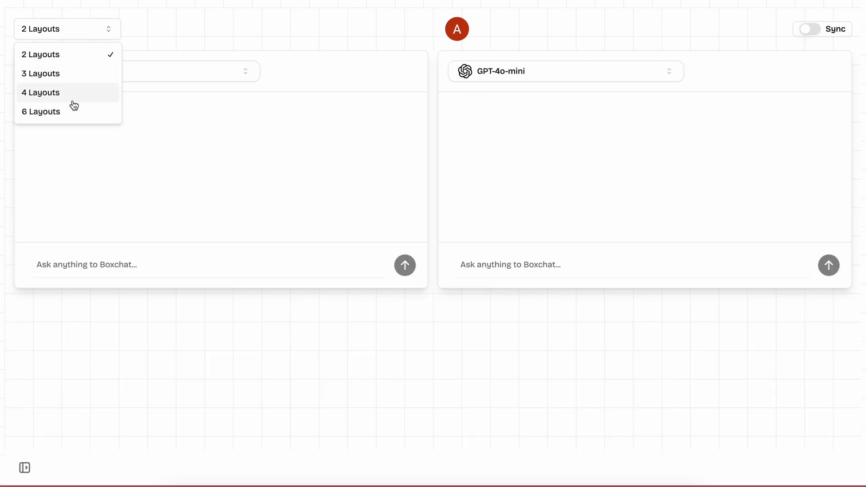
{"action": "left_click", "coordinate": [40, 111]}
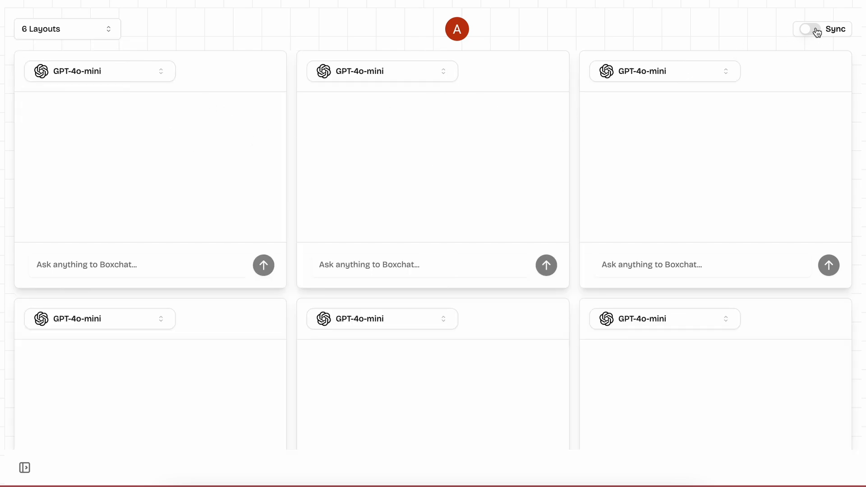
Turn on Sync and set the bottom-right pane to Meta-Llama-3.1-70B-Instruct-Turbo
{"action": "left_click", "coordinate": [809, 29]}
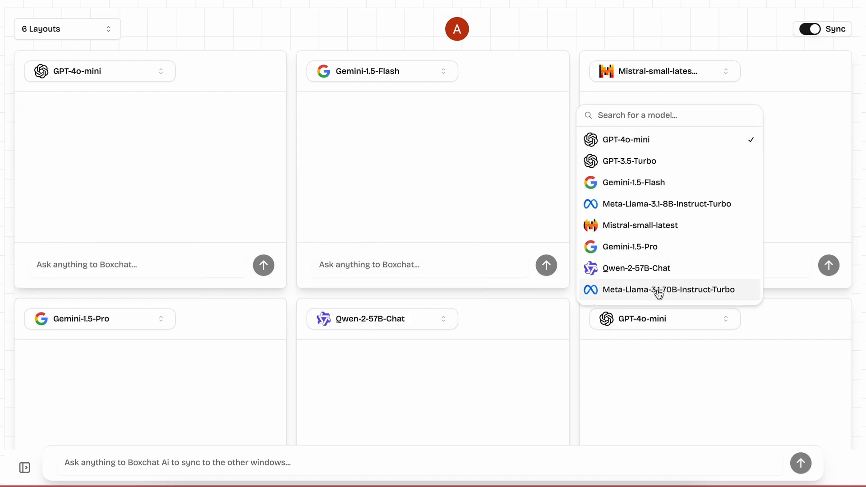
{"action": "left_click", "coordinate": [668, 289]}
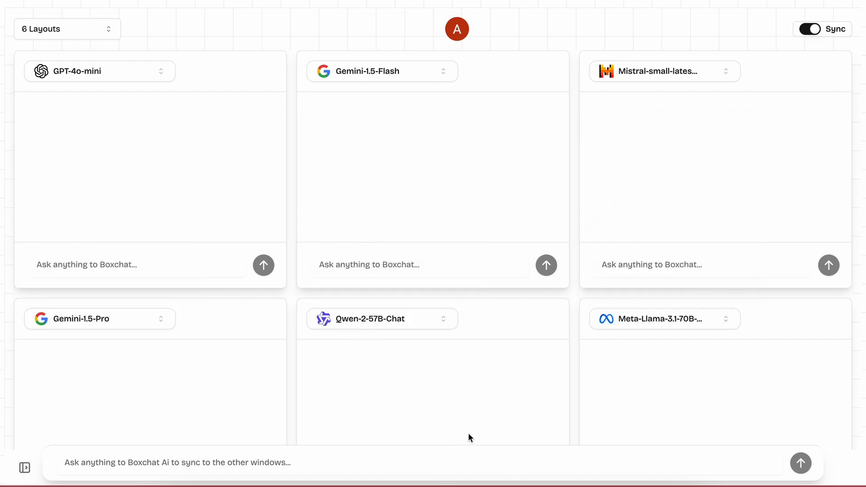
{"action": "type", "text": "Is 3307 a prime number?"}
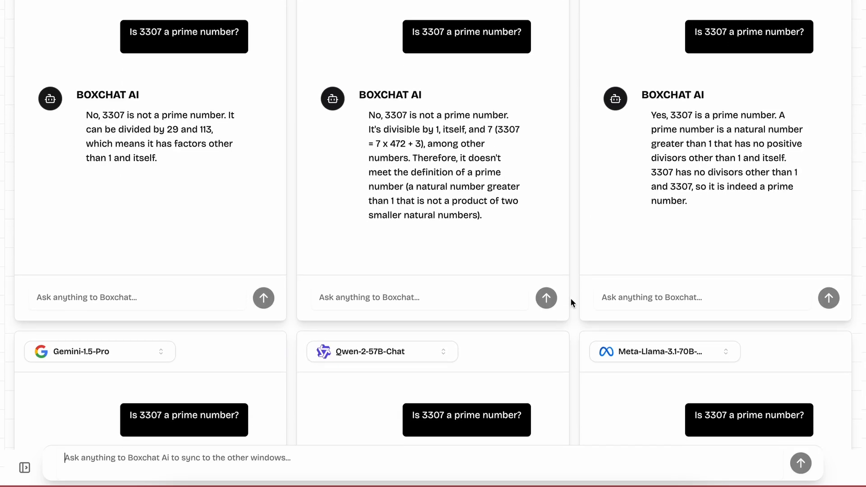
{"action": "scroll", "scroll_direction": "down", "scroll_amount": 3}
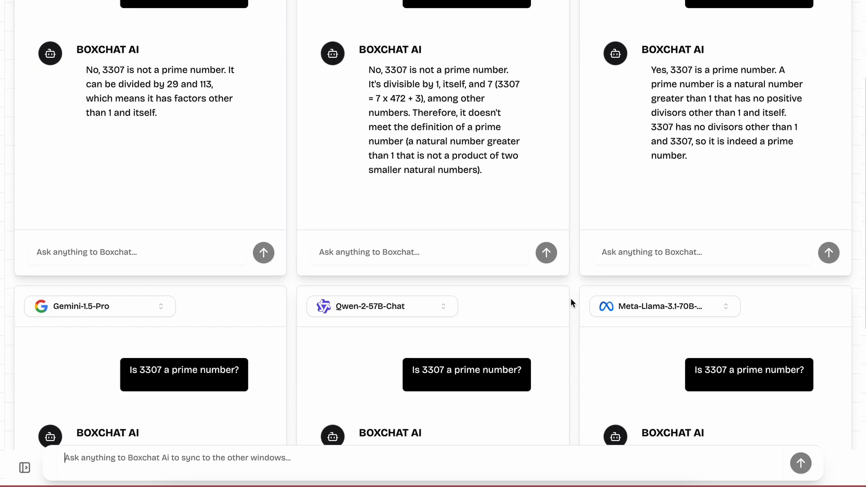
{"action": "scroll", "scroll_direction": "down", "scroll_amount": 3}
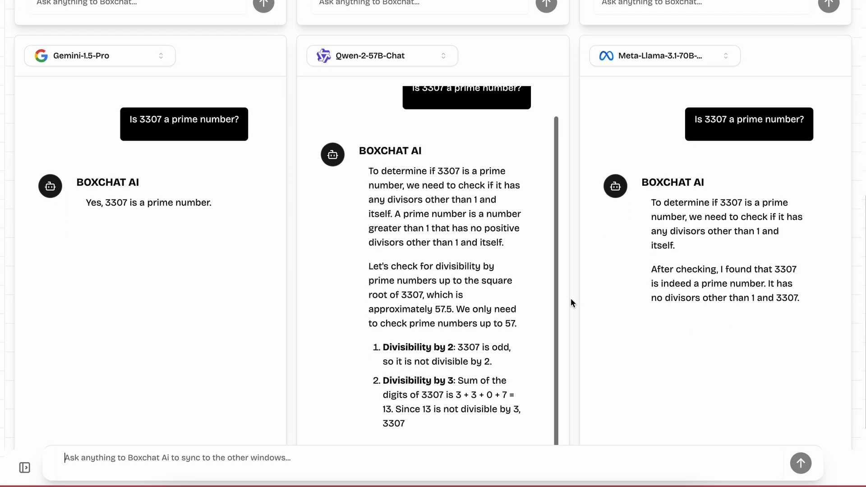
{"action": "scroll", "scroll_direction": "down", "scroll_amount": 3}
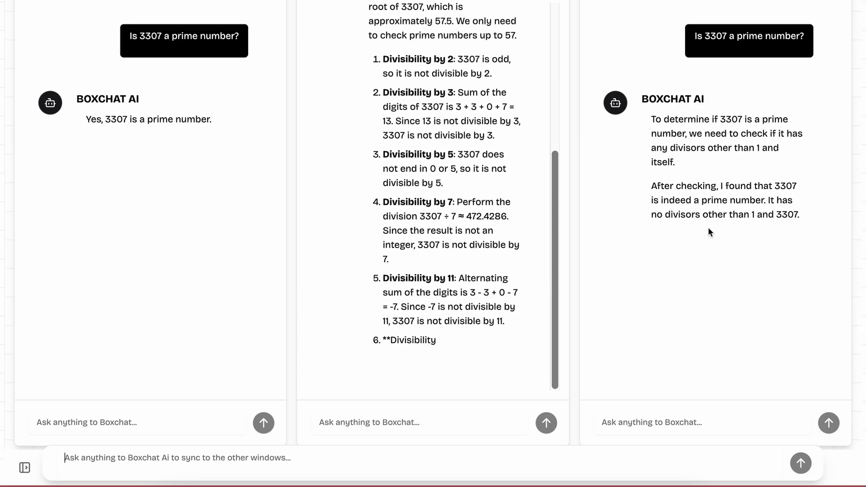
{"action": "scroll", "scroll_direction": "down", "scroll_amount": 3}
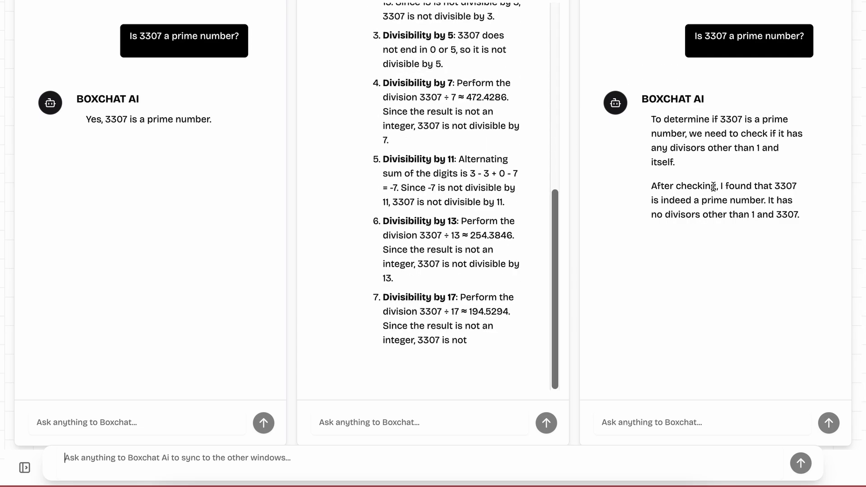
{"action": "scroll", "scroll_direction": "down", "scroll_amount": 3}
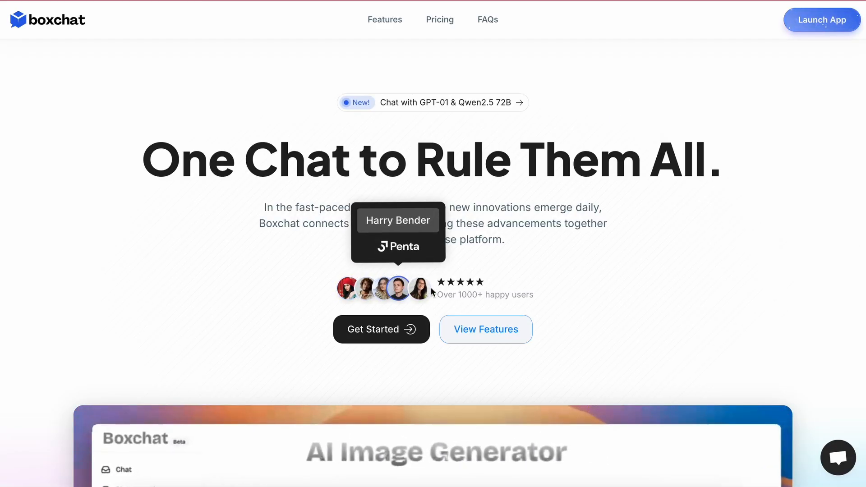
{"action": "scroll", "scroll_direction": "down", "scroll_amount": 3}
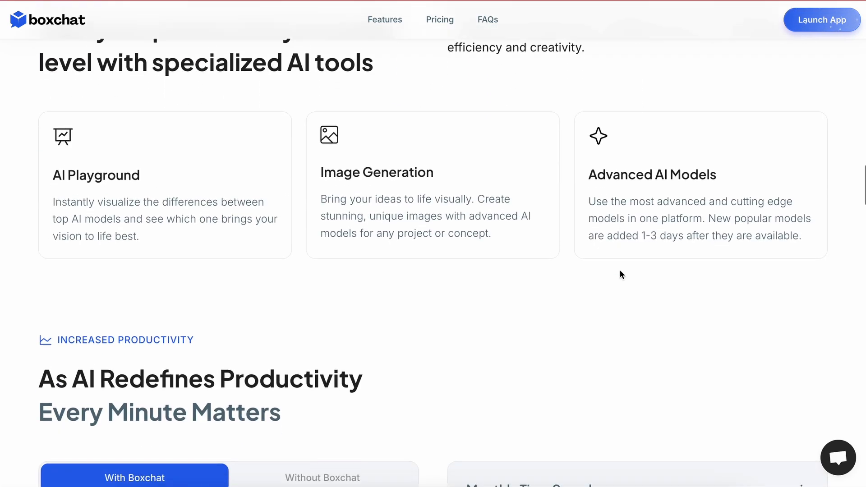
{"action": "scroll", "scroll_direction": "down", "scroll_amount": 3}
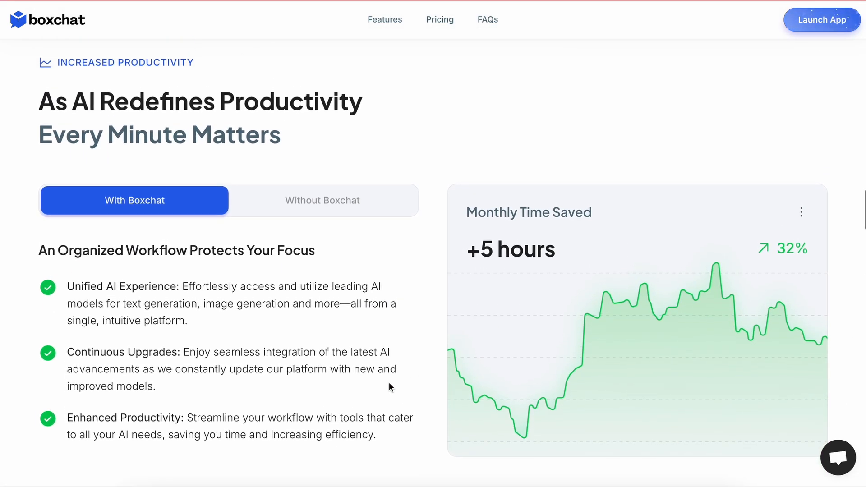
{"action": "scroll", "scroll_direction": "down", "scroll_amount": 3}
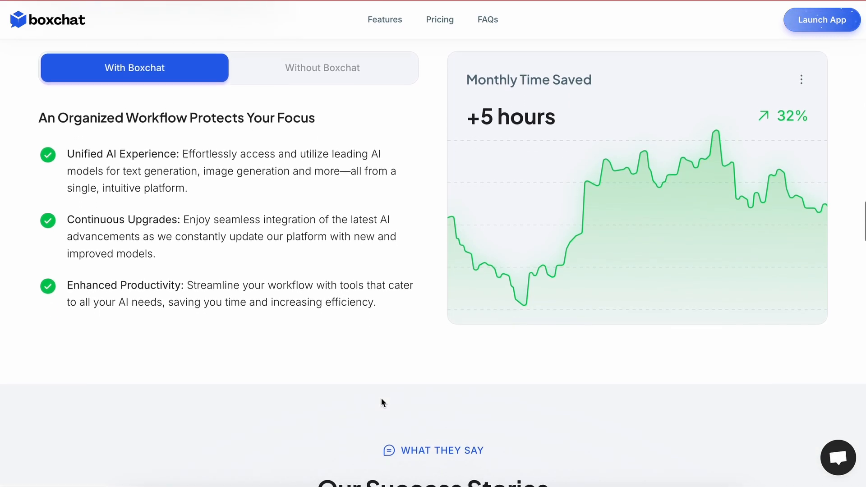
{"action": "scroll", "scroll_direction": "down", "scroll_amount": 3}
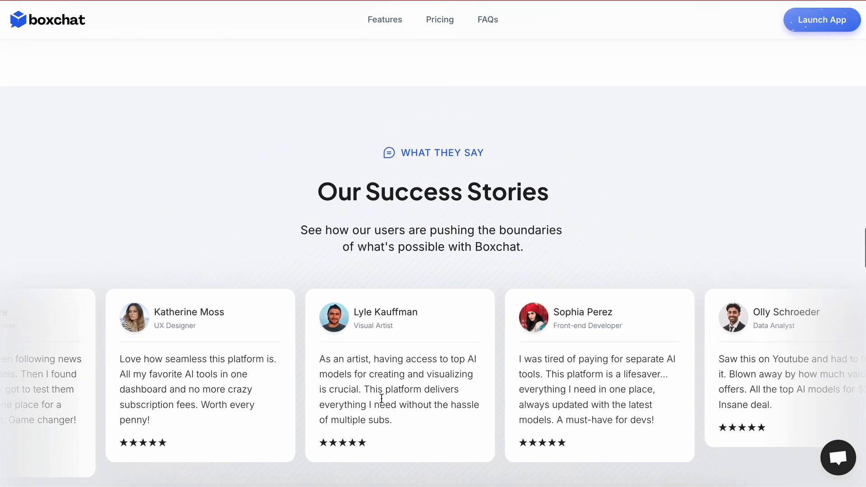
{"action": "scroll", "scroll_direction": "down", "scroll_amount": 3}
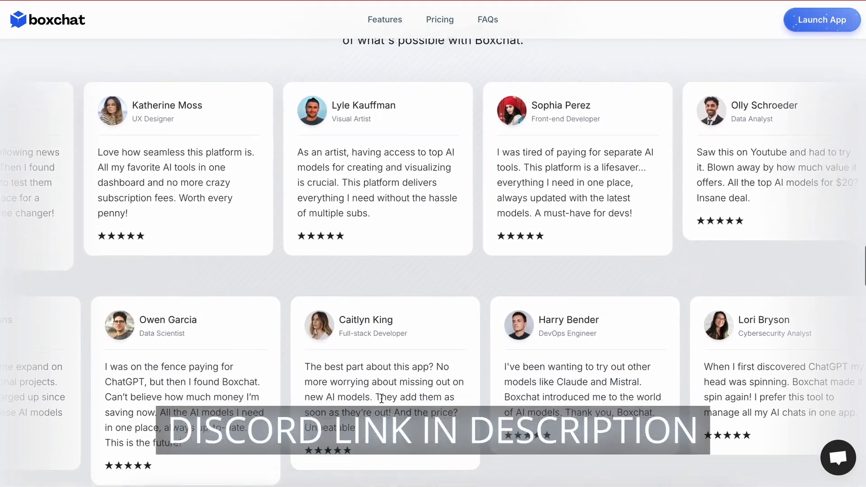
{"action": "scroll", "scroll_direction": "down", "scroll_amount": 3}
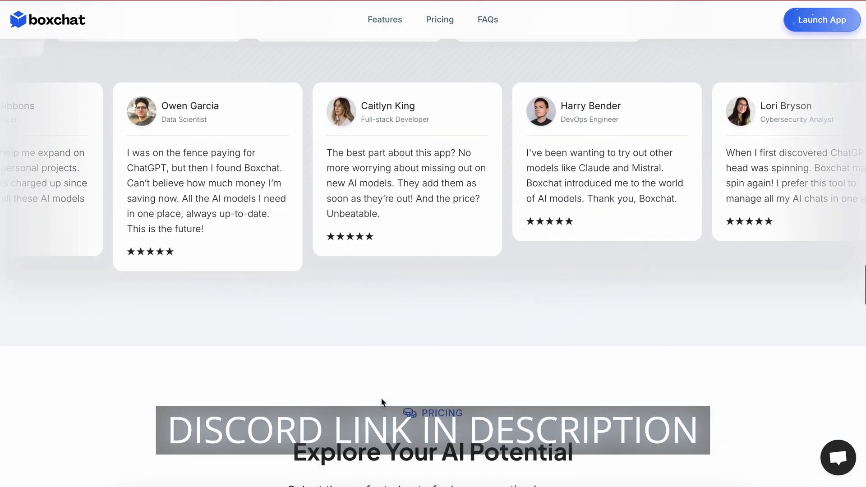
{"action": "scroll", "scroll_direction": "down", "scroll_amount": 3}
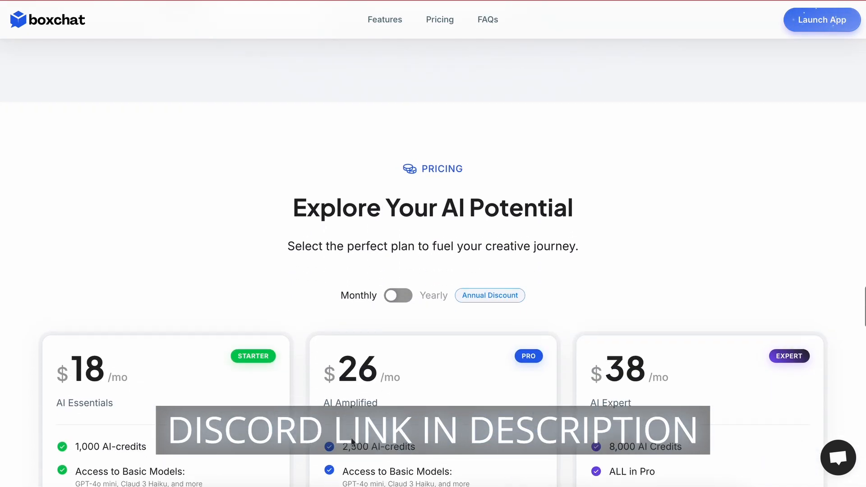
{"action": "scroll", "scroll_direction": "down", "scroll_amount": 3}
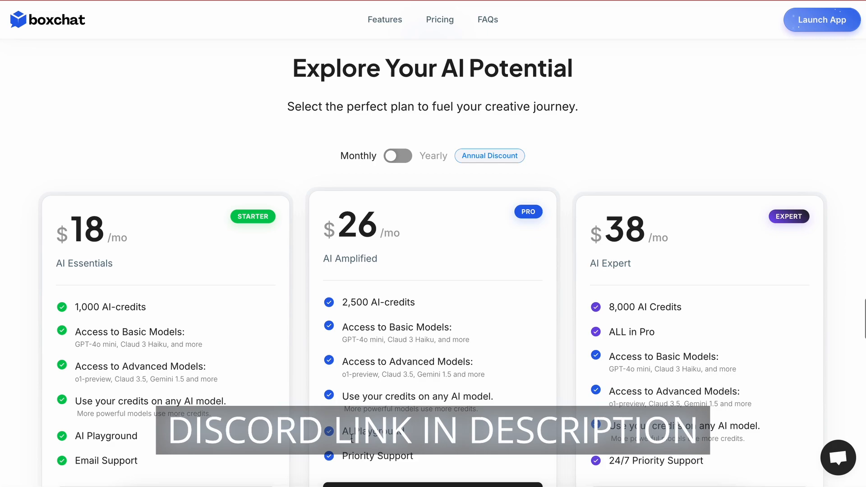
{"action": "scroll", "scroll_direction": "down", "scroll_amount": 3}
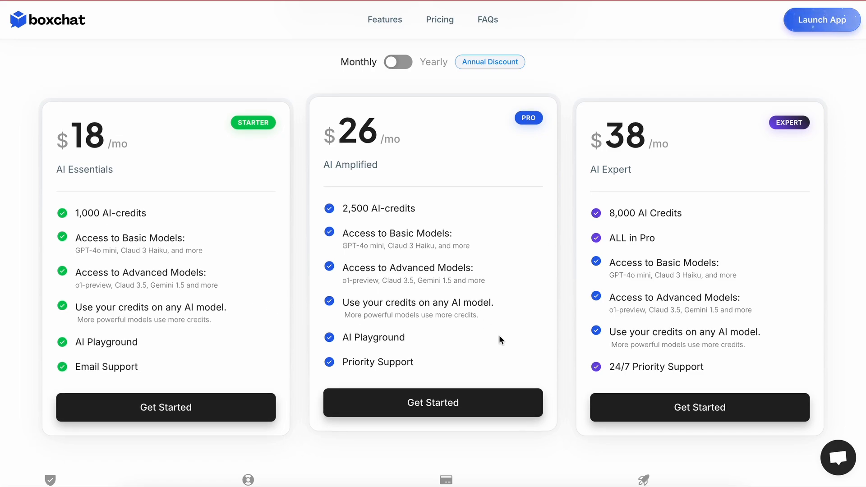
{"action": "scroll", "scroll_direction": "down", "scroll_amount": 3}
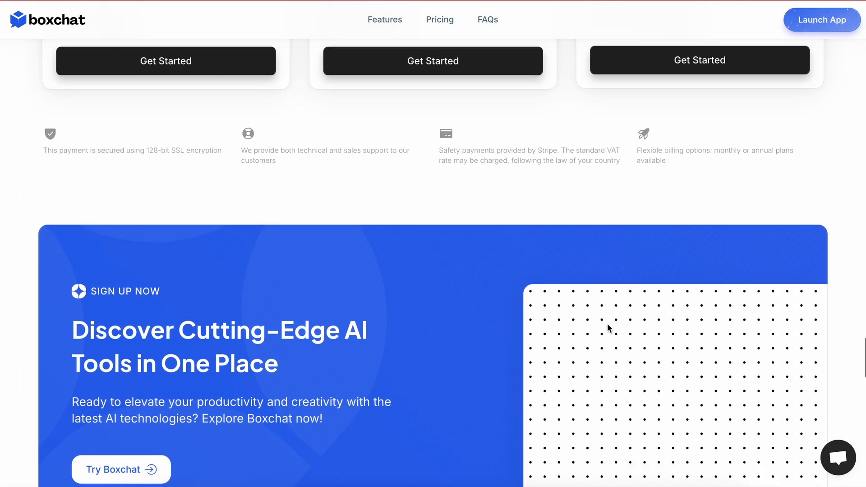
{"action": "scroll", "scroll_direction": "down", "scroll_amount": 3}
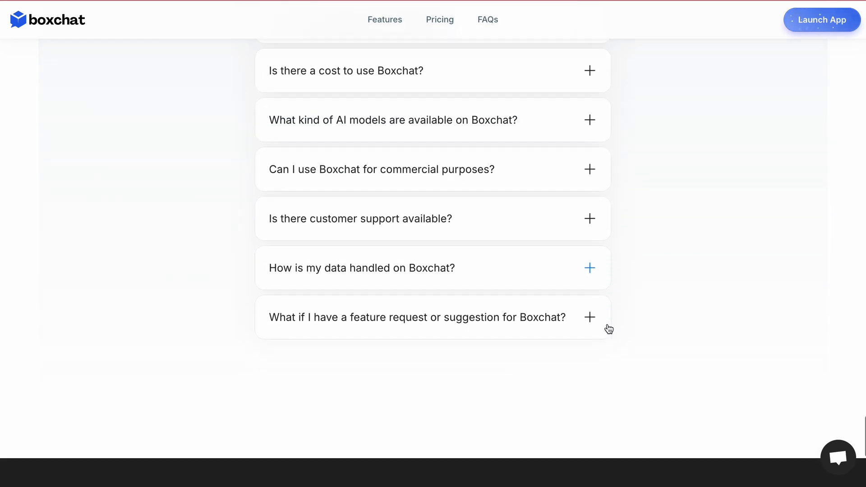
{"action": "left_click", "coordinate": [440, 19]}
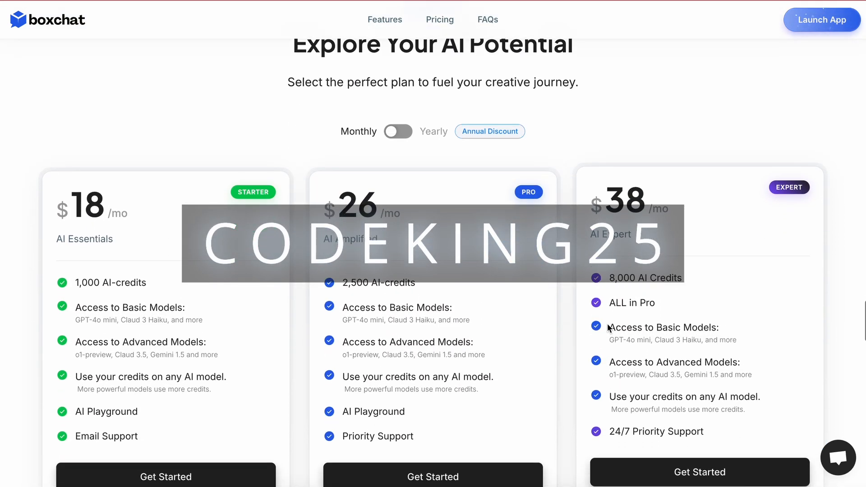
{"action": "scroll", "scroll_direction": "down", "scroll_amount": 3}
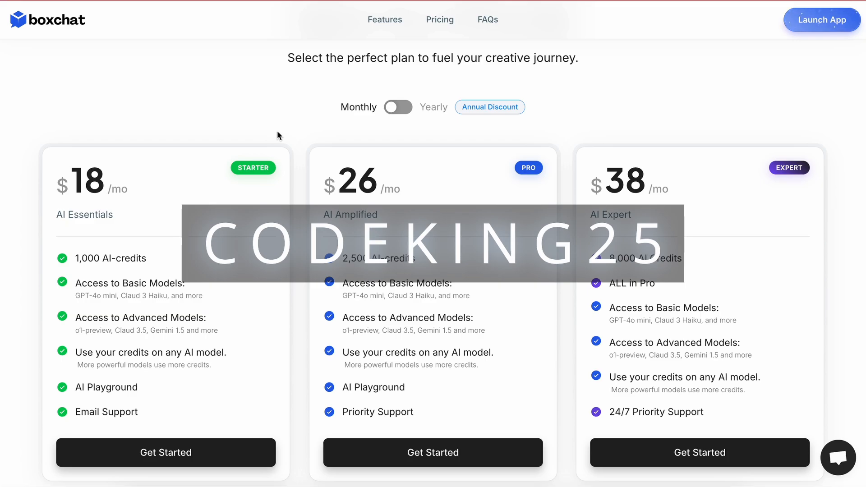
{"action": "scroll", "scroll_direction": "down", "scroll_amount": 3}
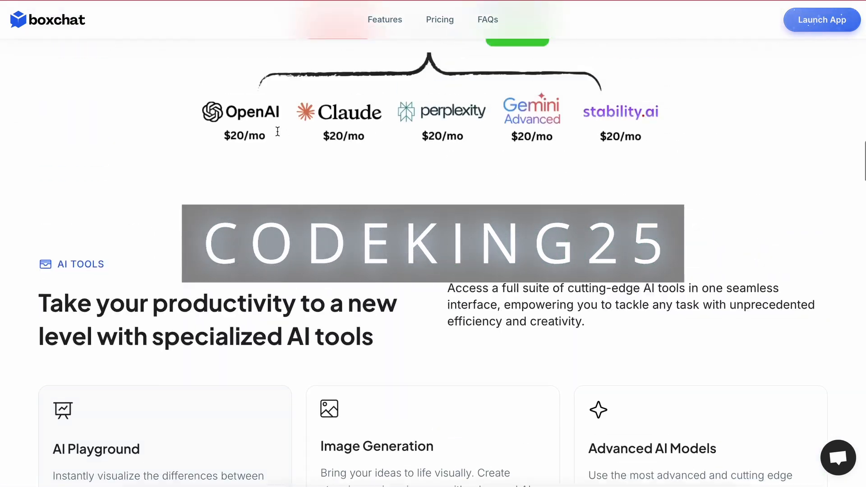
{"action": "scroll", "scroll_direction": "up", "scroll_amount": 3}
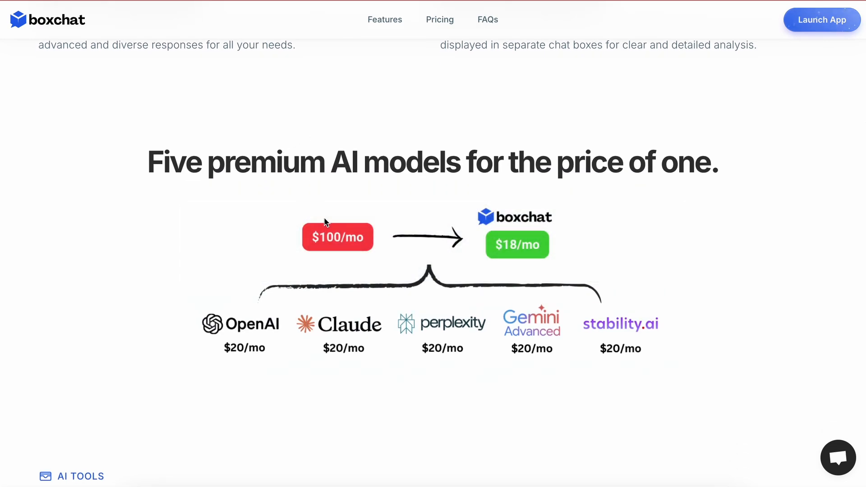
{"action": "mouse_move", "coordinate": [532, 87]}
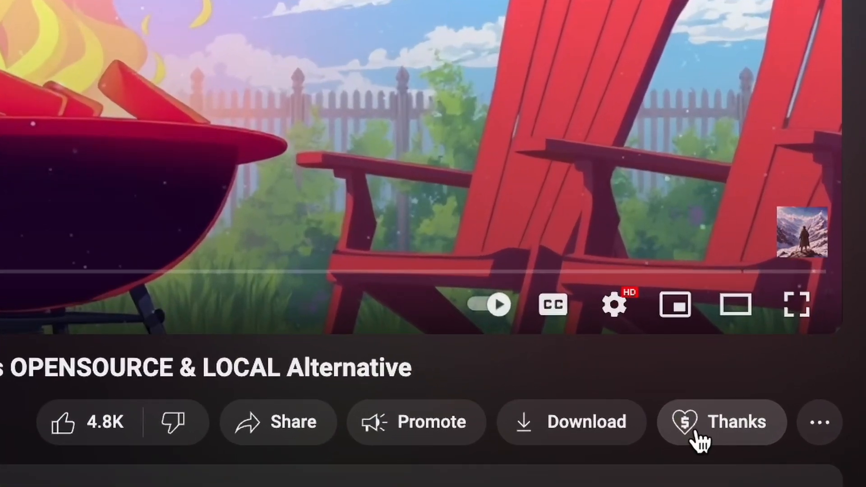
Open the channel's Super Thanks dialog and slide to choose a tip amount
{"action": "left_click", "coordinate": [721, 421]}
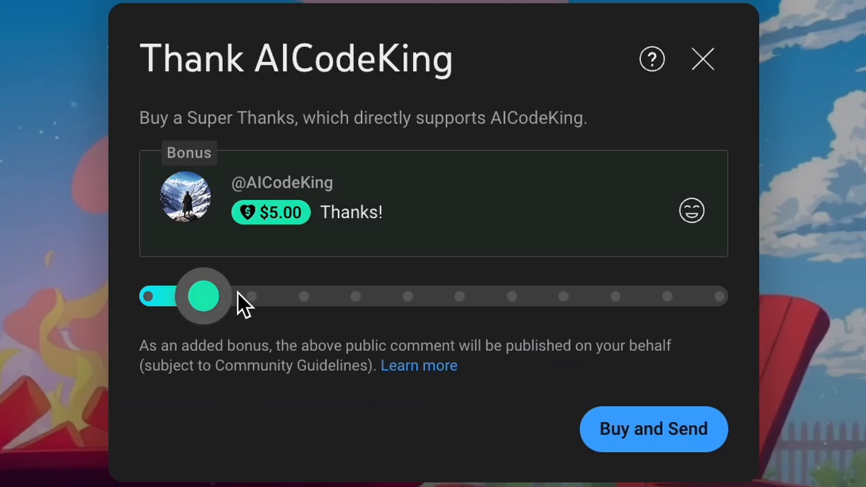
{"action": "left_click_drag", "start_coordinate": [203, 295], "coordinate": [720, 296]}
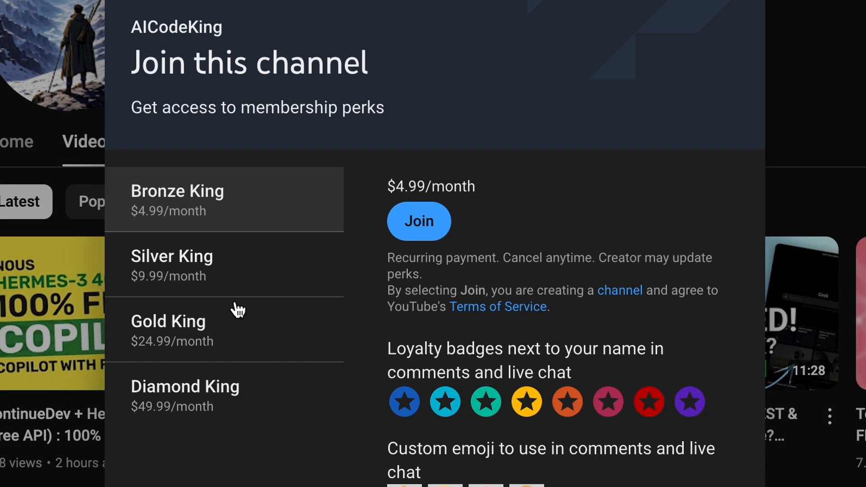
{"action": "mouse_move", "coordinate": [249, 181]}
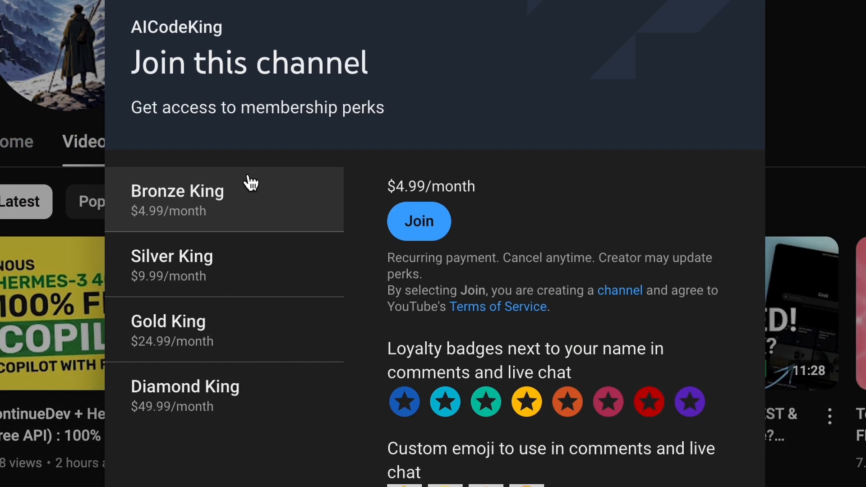
{"action": "mouse_move", "coordinate": [274, 184]}
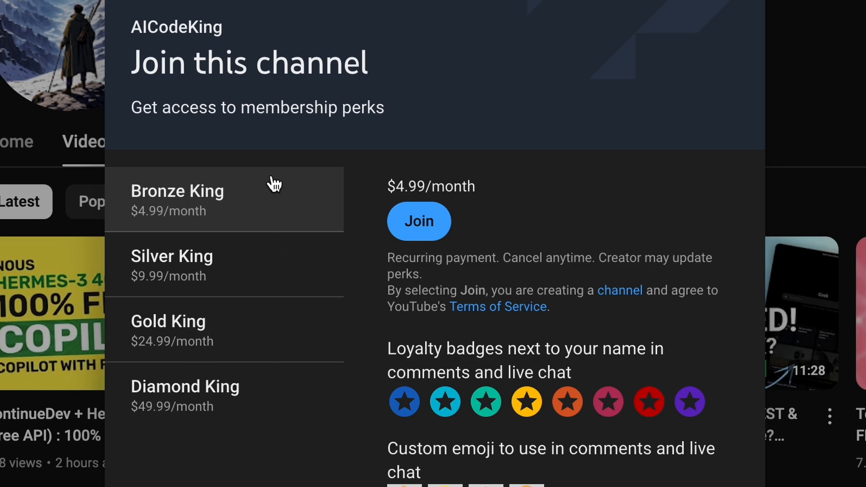